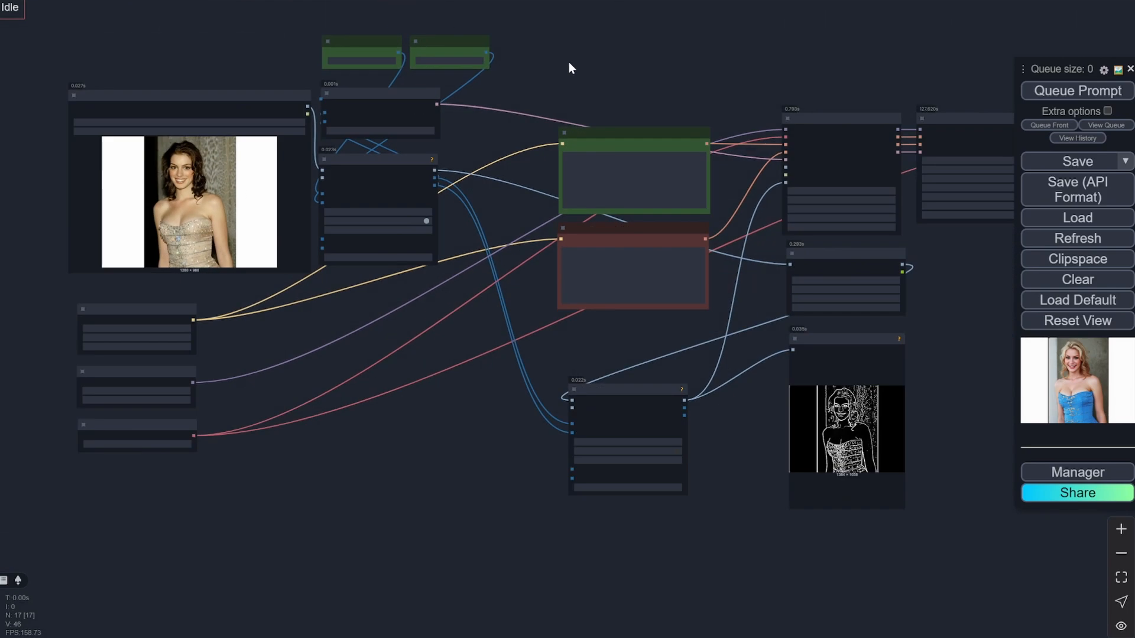
# Step: Browse Eviation/Flex.2-preview's Files and versions list with the fp8_e4m3fn safetensors, then return to the model card
pyautogui.moveTo(572, 65); pyautogui.dragTo(587, 106)
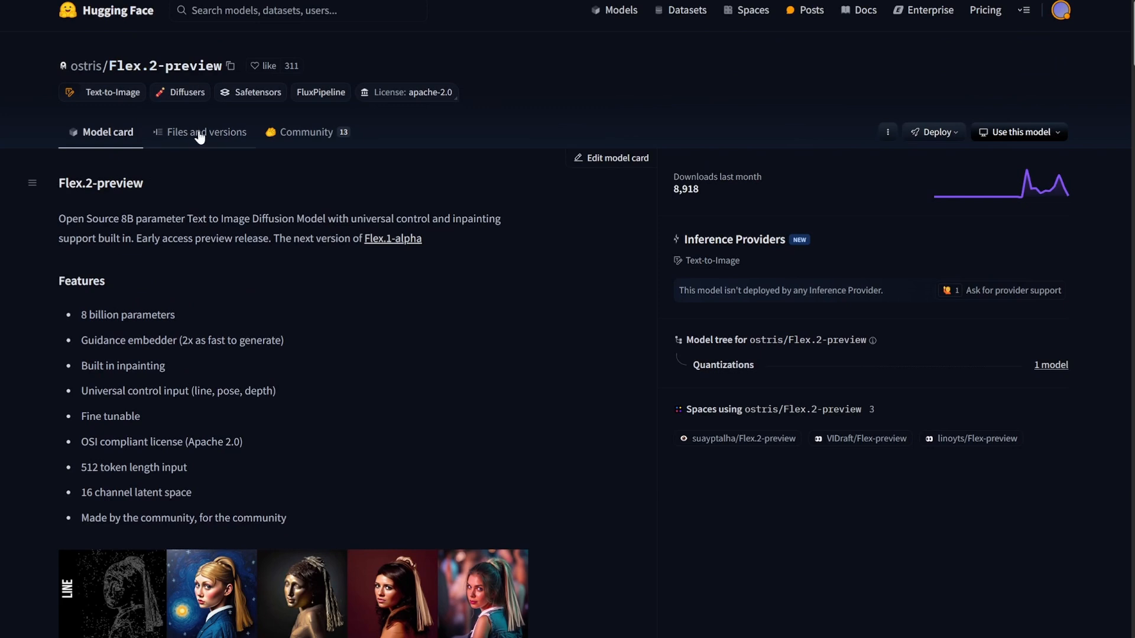
pyautogui.click(207, 132)
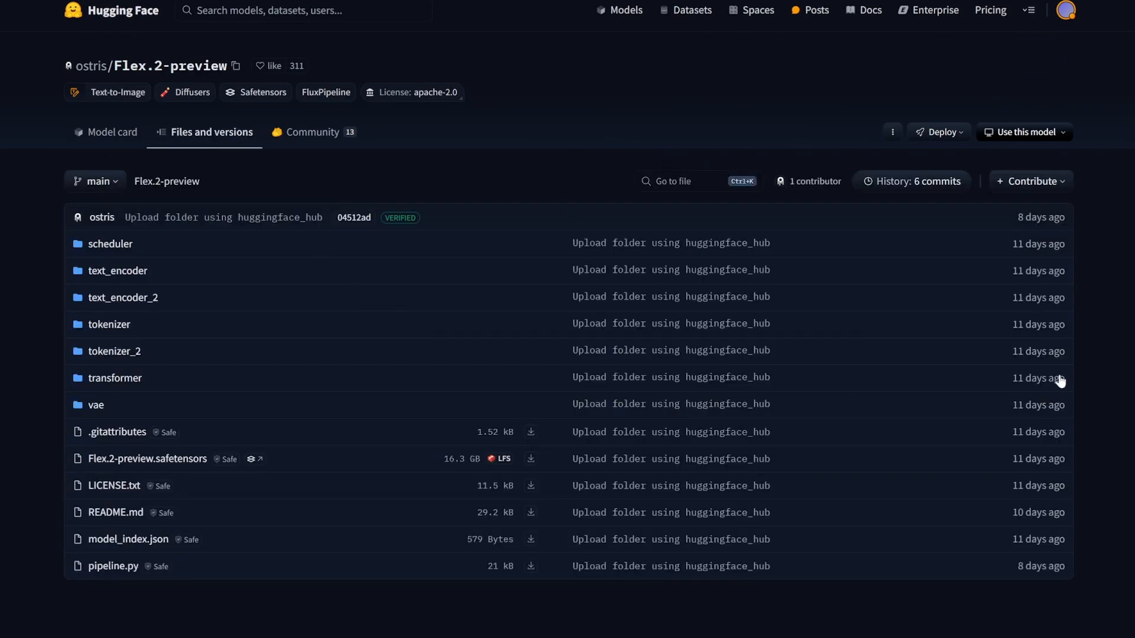
pyautogui.moveTo(932, 484)
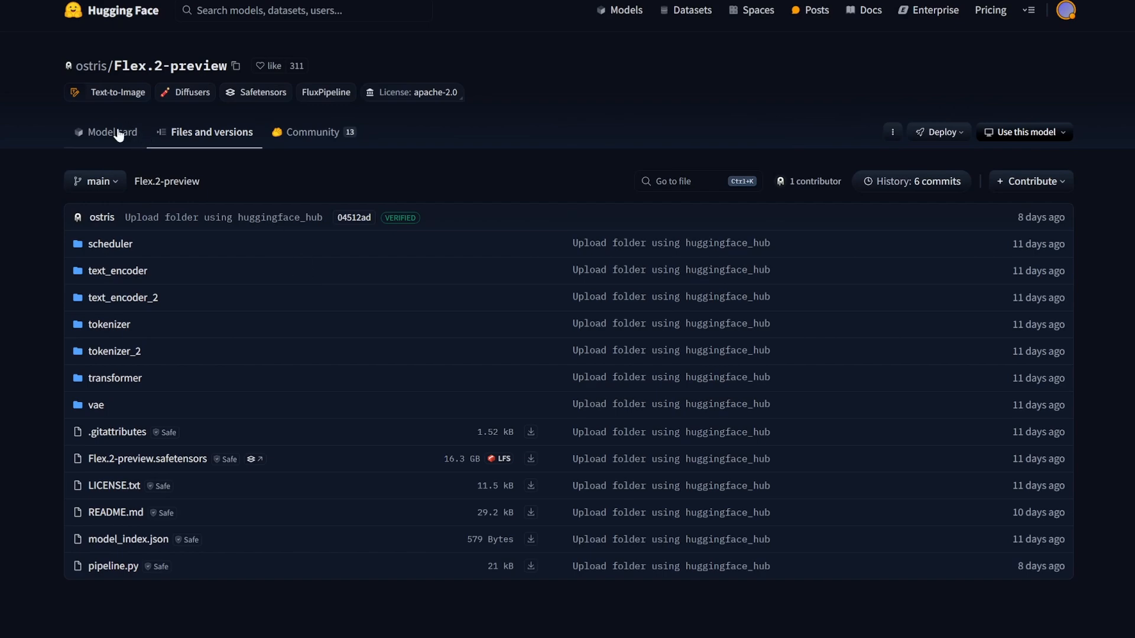
pyautogui.moveTo(115, 135)
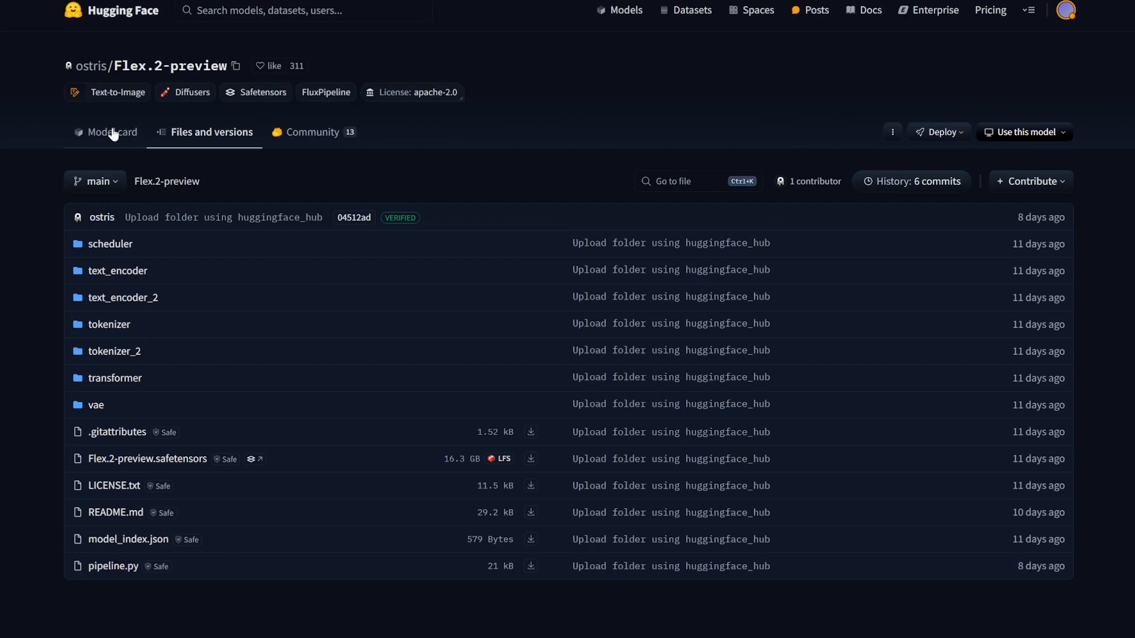
pyautogui.click(109, 132)
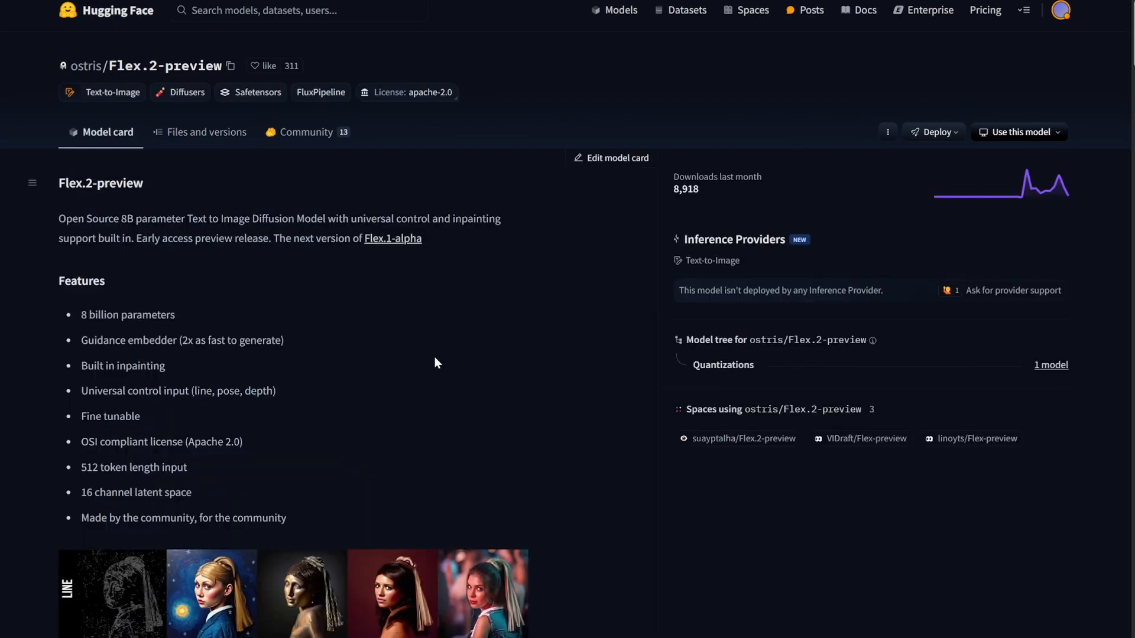
pyautogui.scroll(-3)
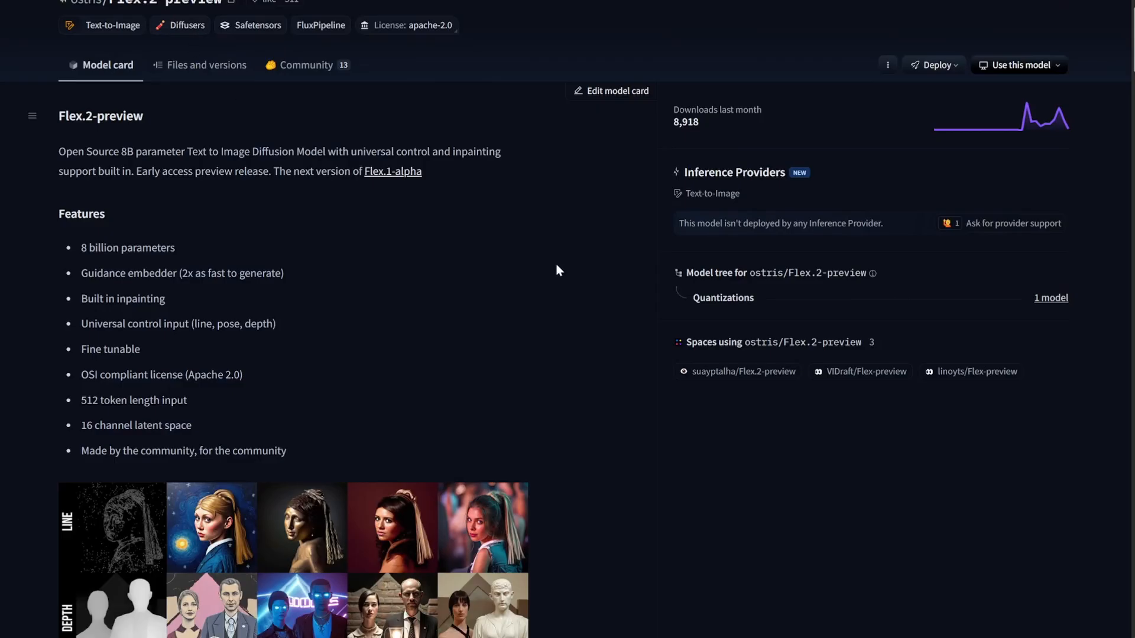
pyautogui.moveTo(532, 364)
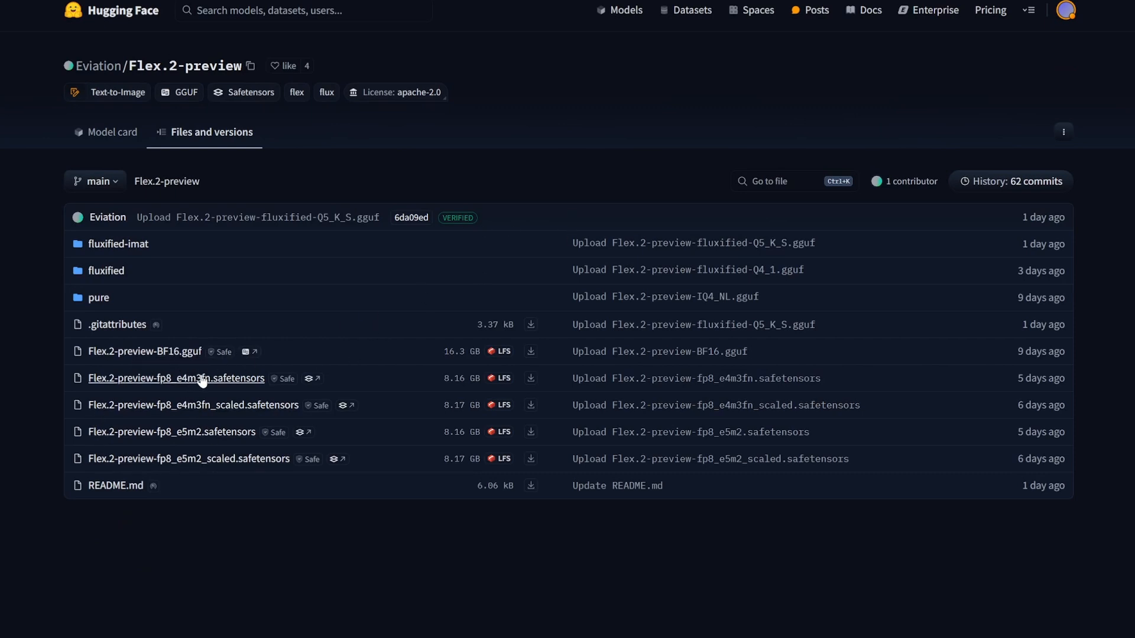
pyautogui.moveTo(225, 298)
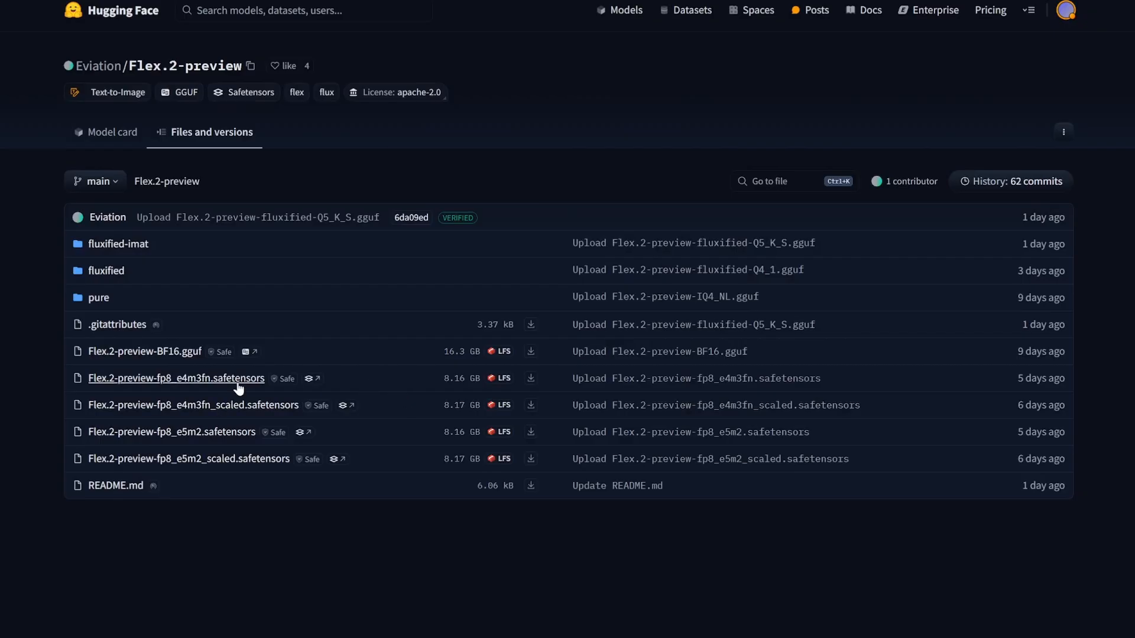
pyautogui.moveTo(249, 382)
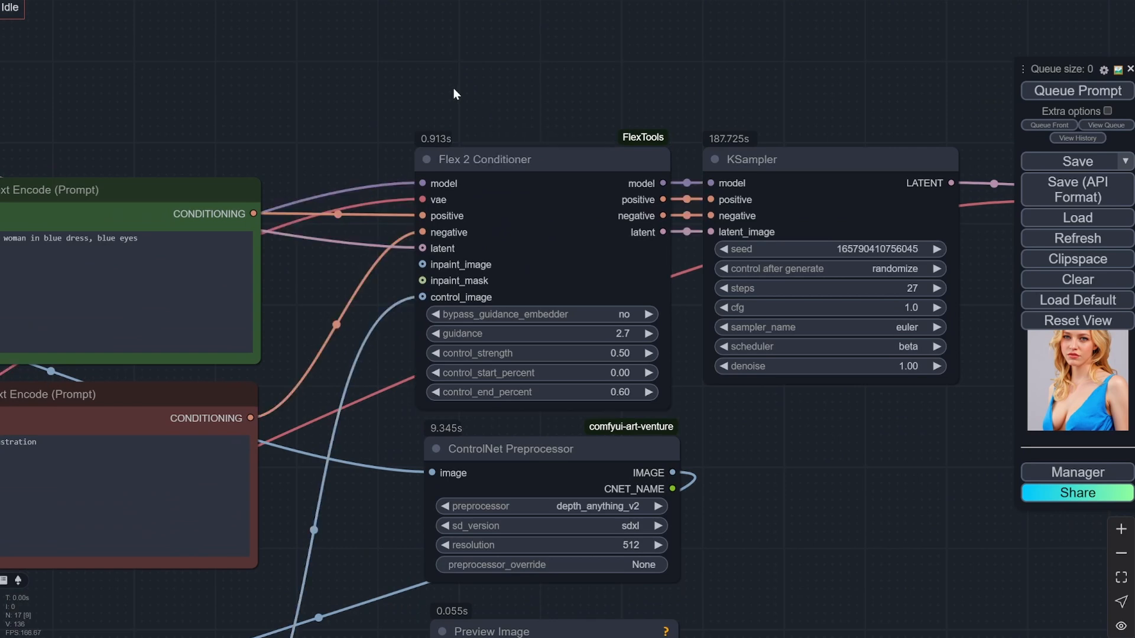
pyautogui.click(1075, 472)
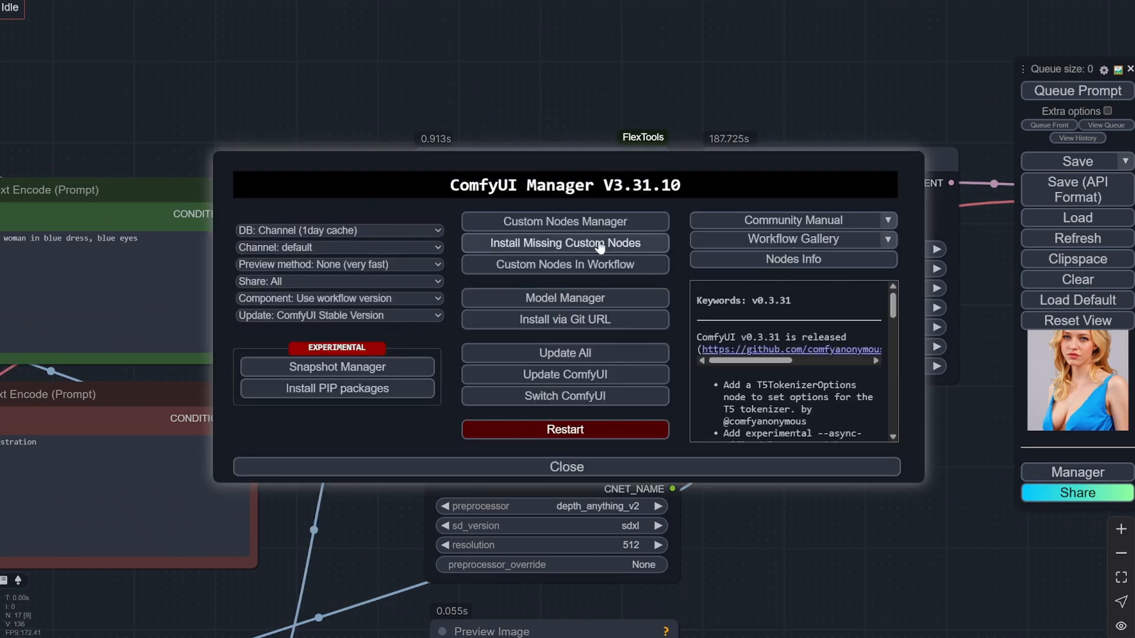
pyautogui.click(567, 467)
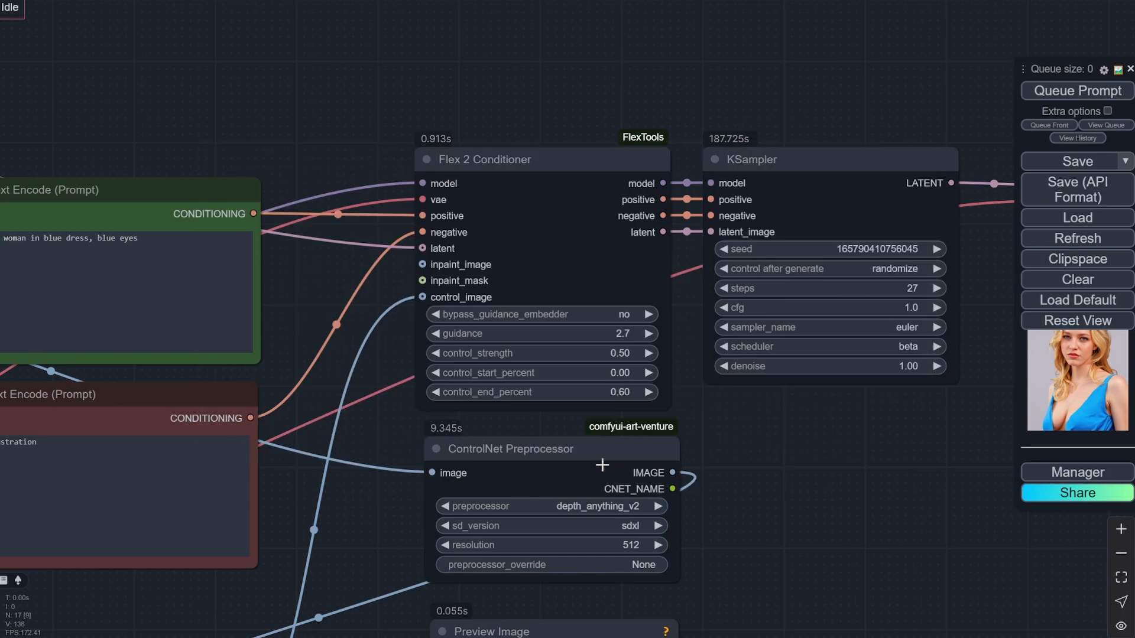
pyautogui.moveTo(617, 104)
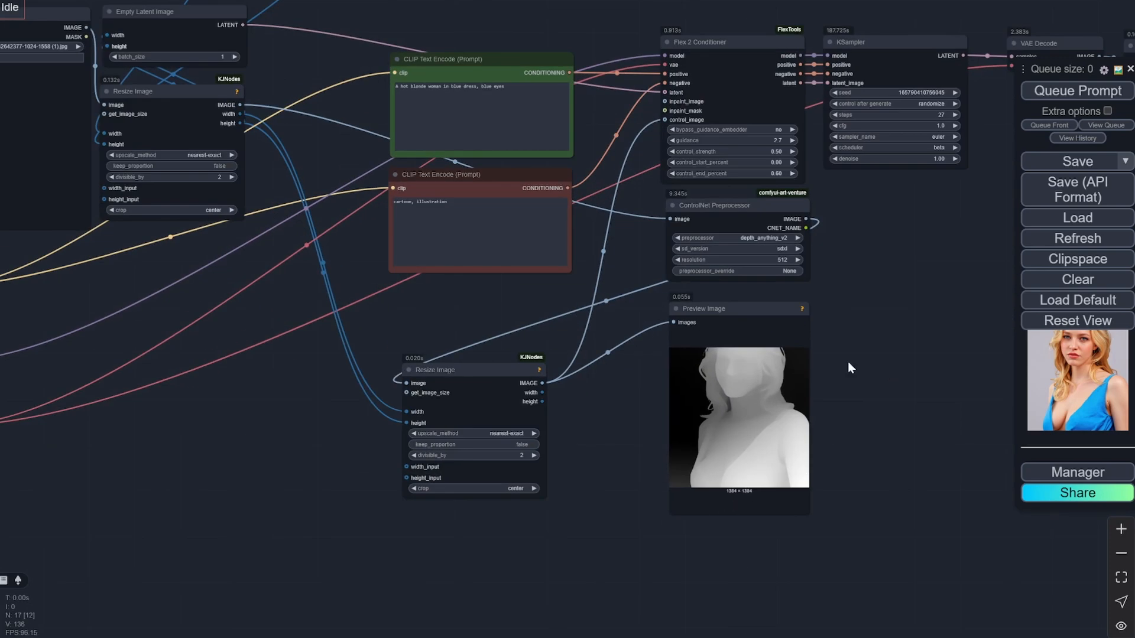
pyautogui.moveTo(851, 368); pyautogui.dragTo(452, 438)
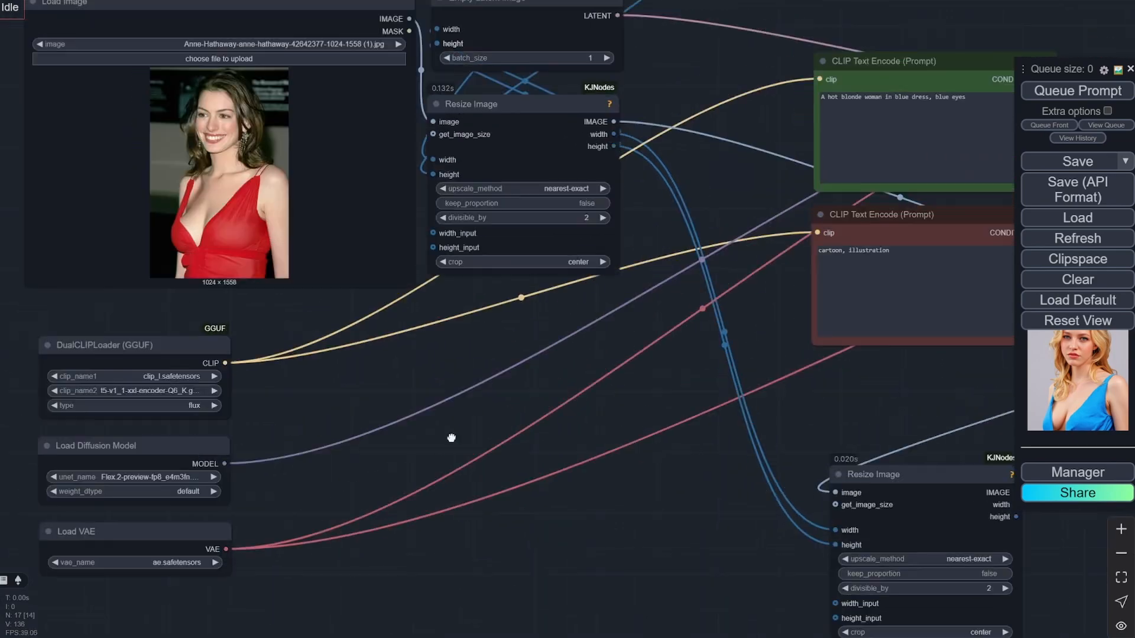
pyautogui.moveTo(451, 437); pyautogui.dragTo(460, 470)
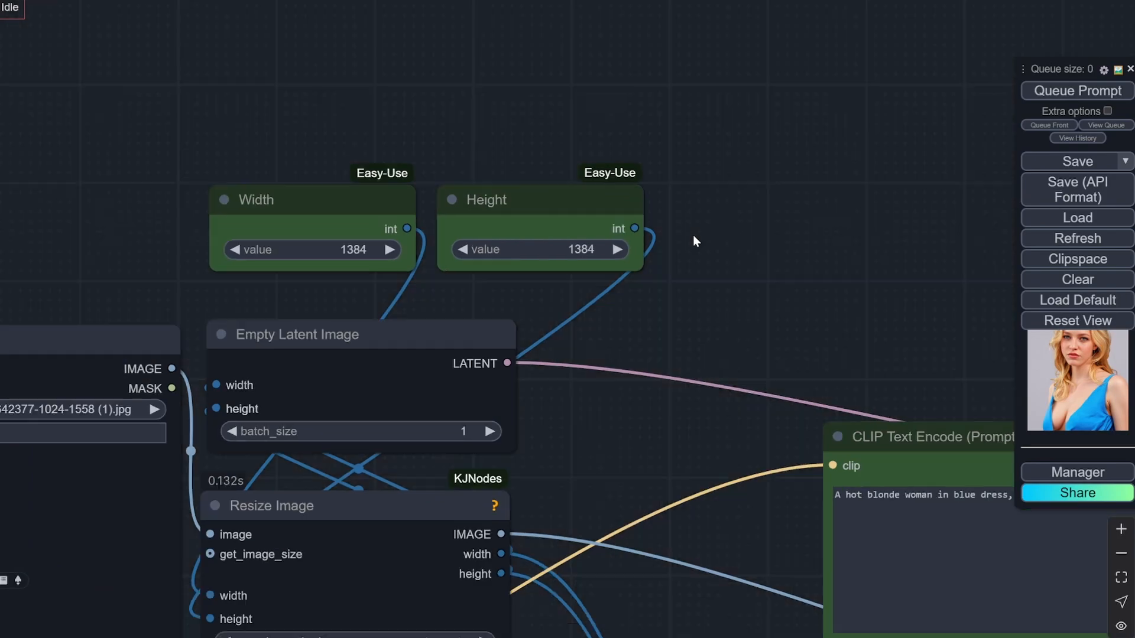
pyautogui.moveTo(652, 180)
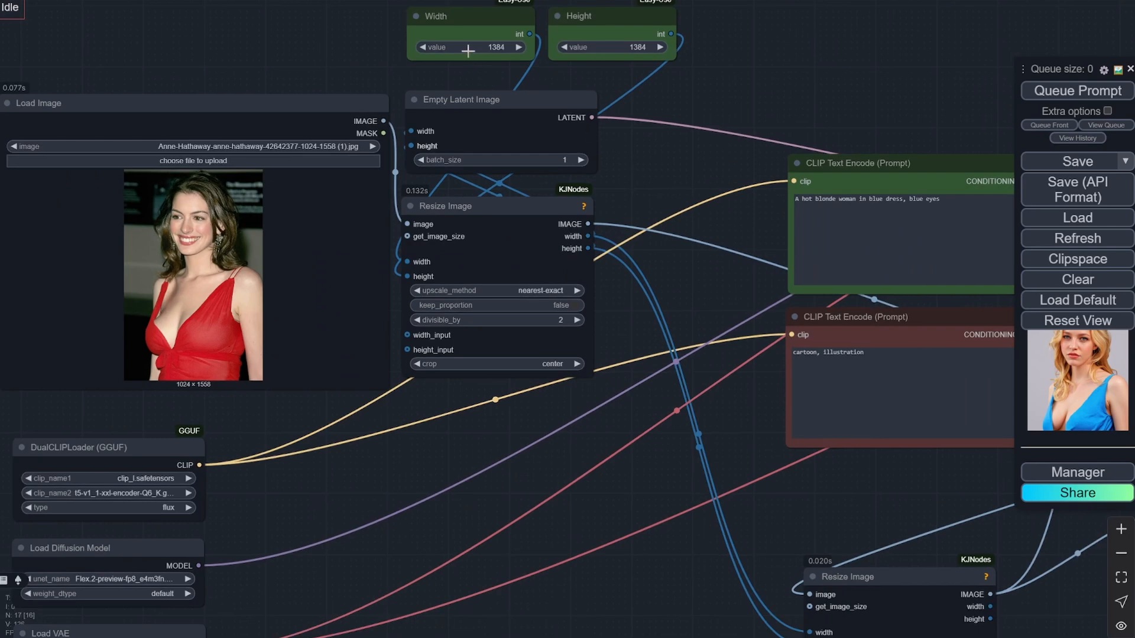
pyautogui.moveTo(639, 32)
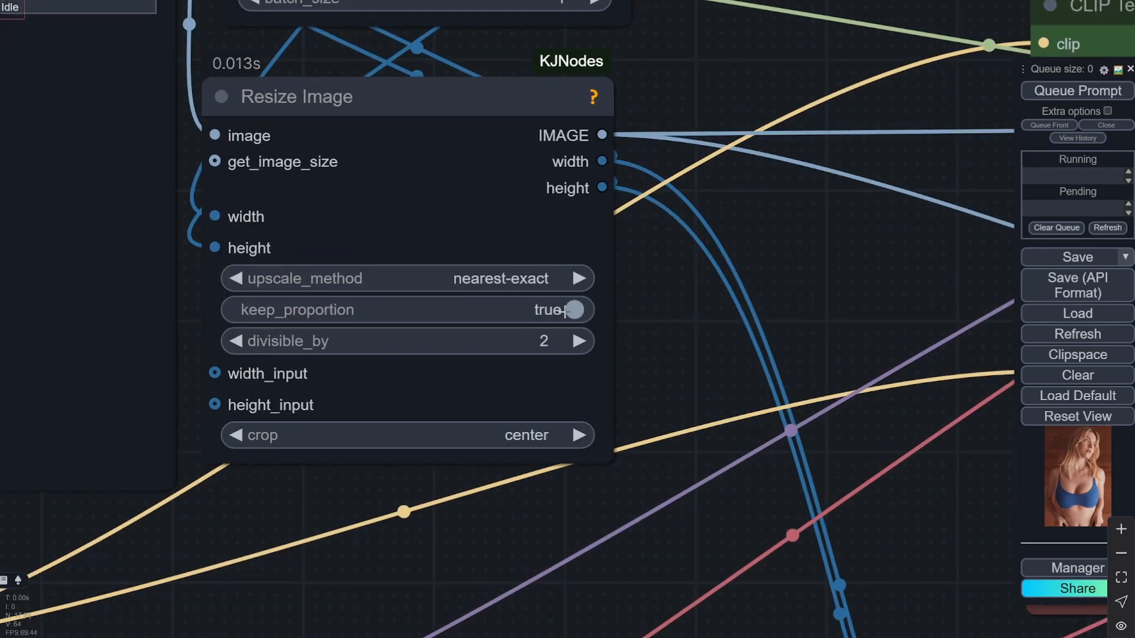
pyautogui.scroll(-3)
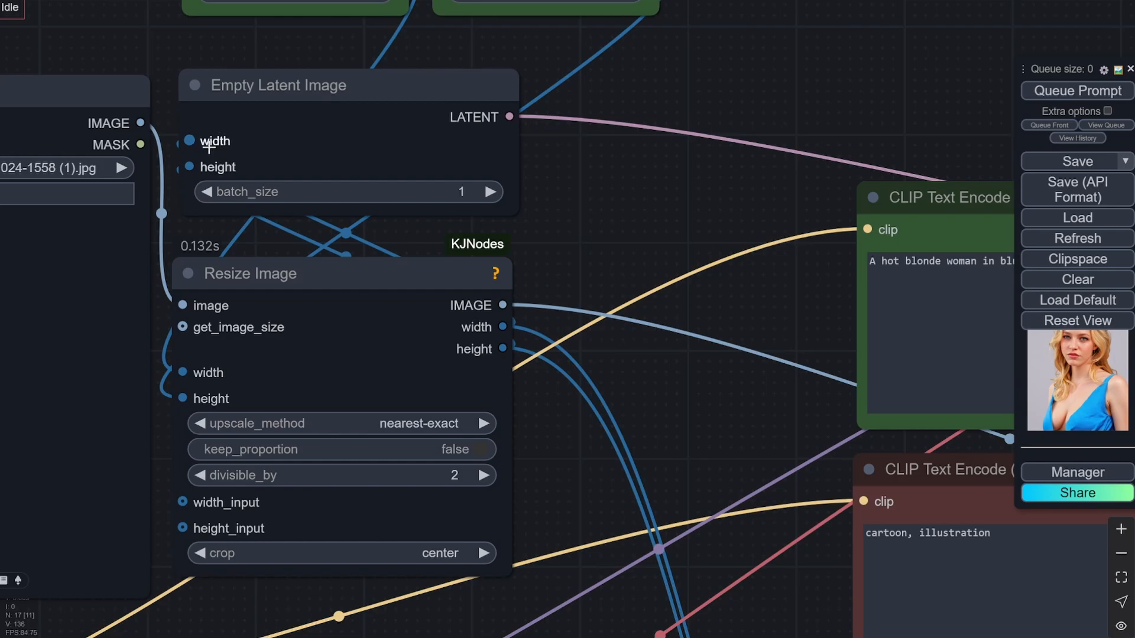
pyautogui.scroll(-3)
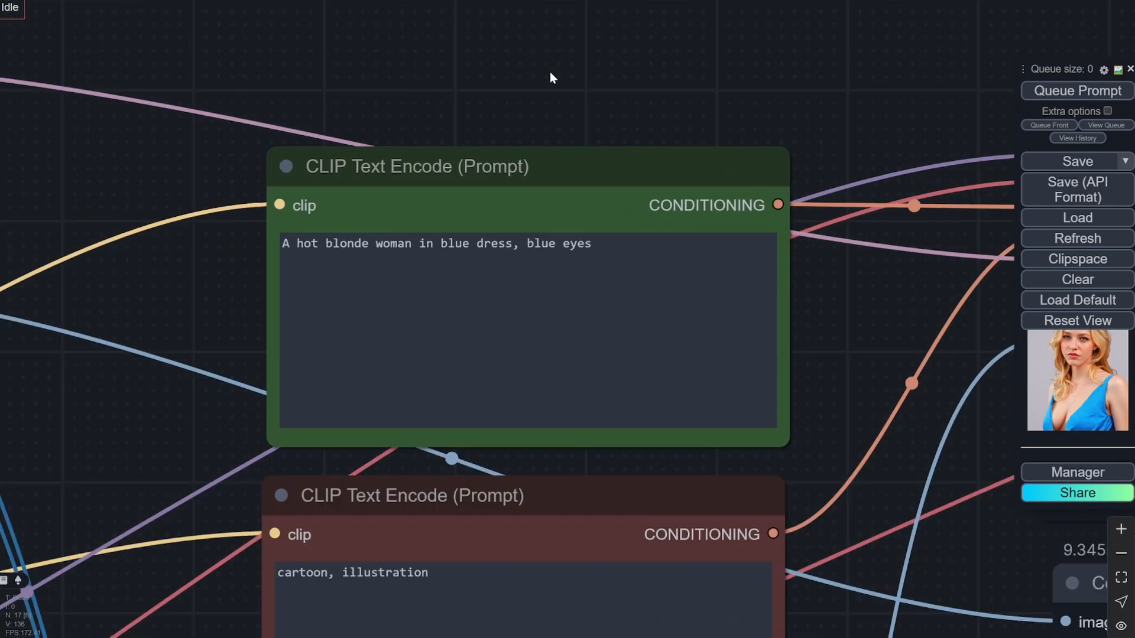
pyautogui.moveTo(750, 142)
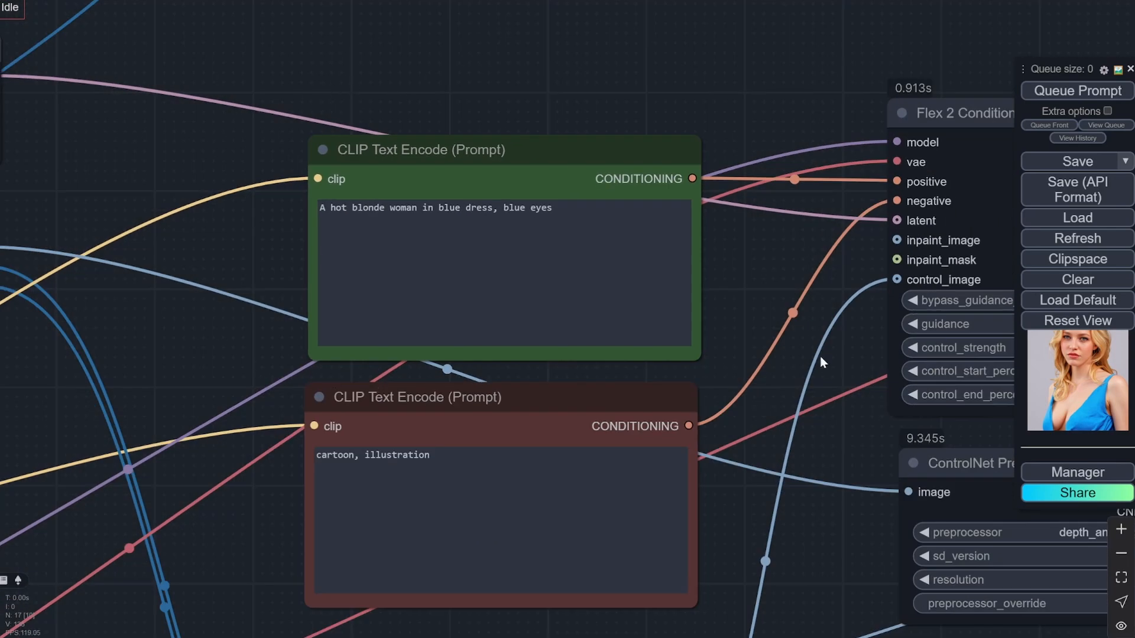
pyautogui.moveTo(745, 315)
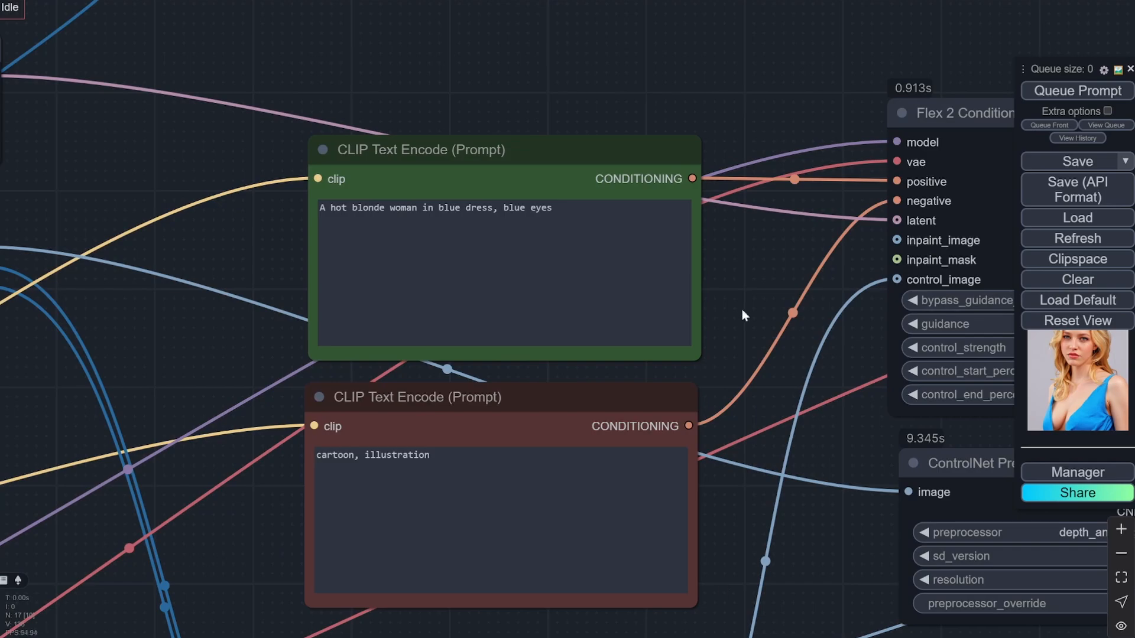
pyautogui.moveTo(742, 315); pyautogui.dragTo(691, 354)
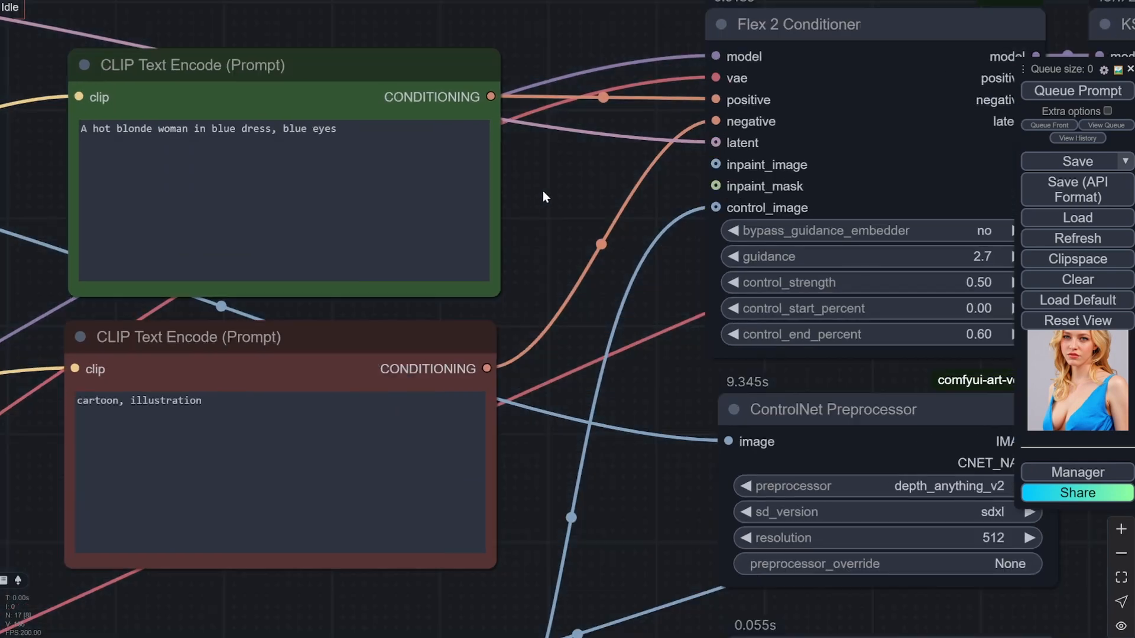
pyautogui.moveTo(580, 196)
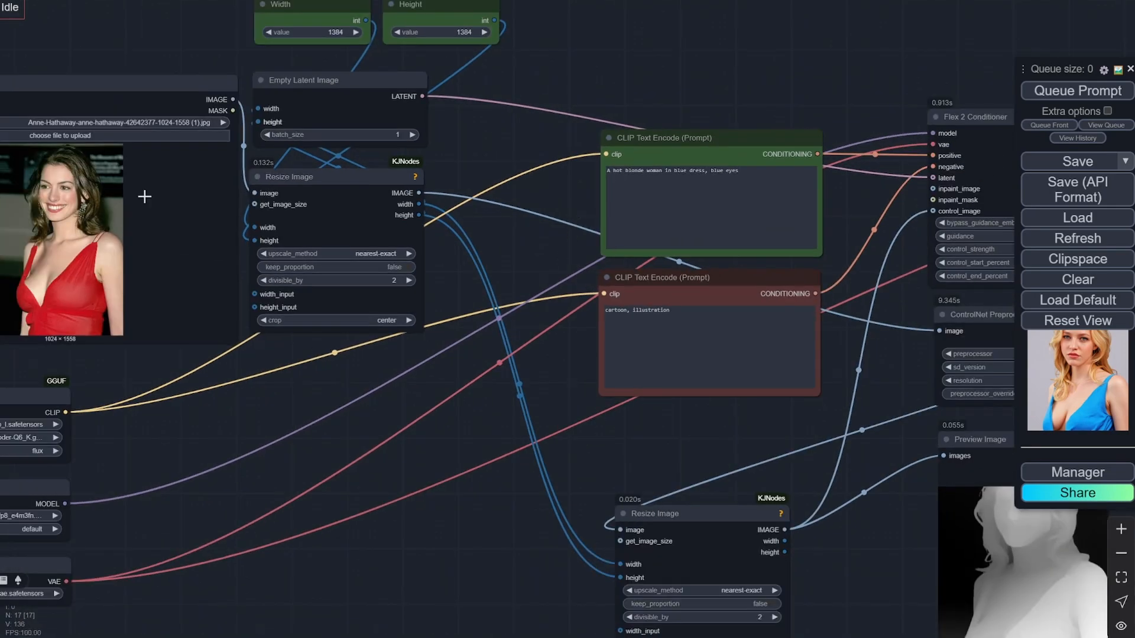
pyautogui.moveTo(676, 171)
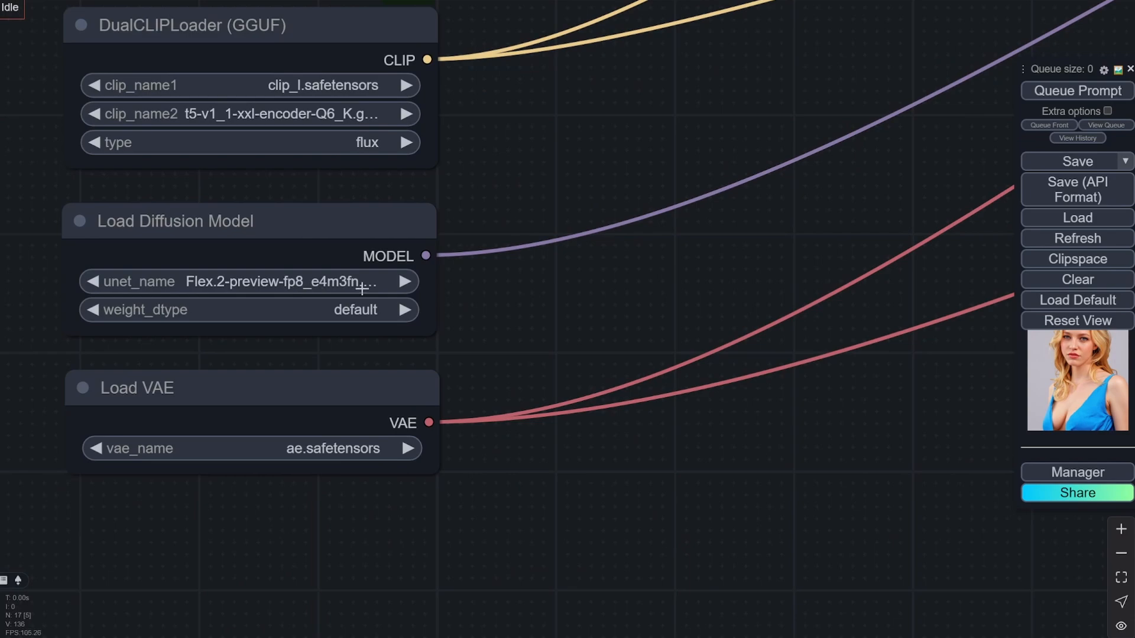
pyautogui.moveTo(397, 394)
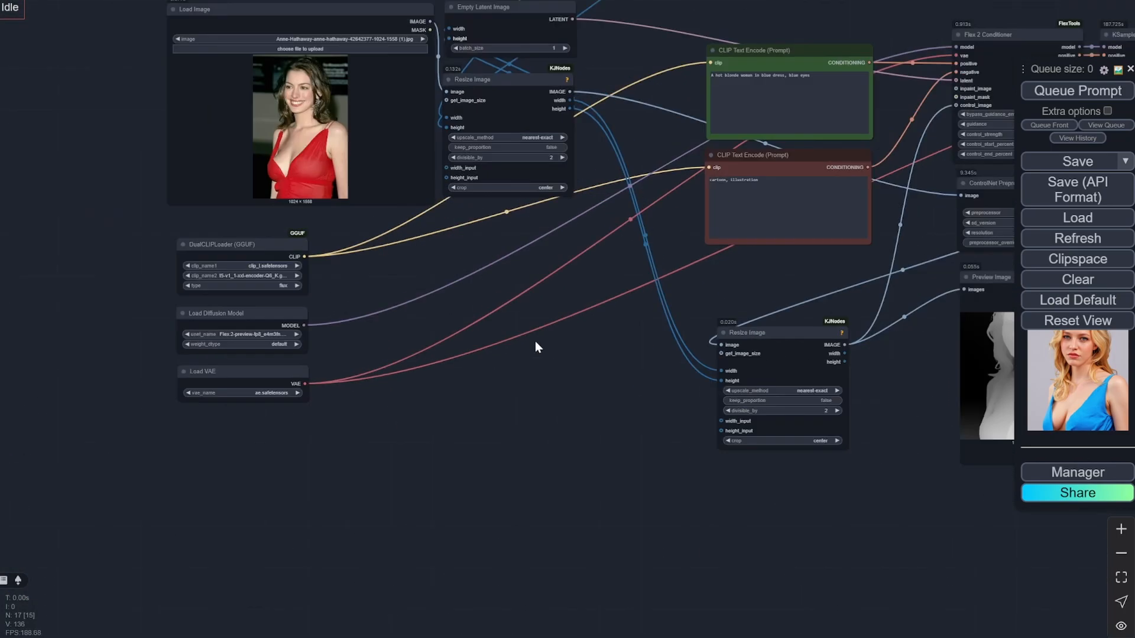
pyautogui.scroll(-3)
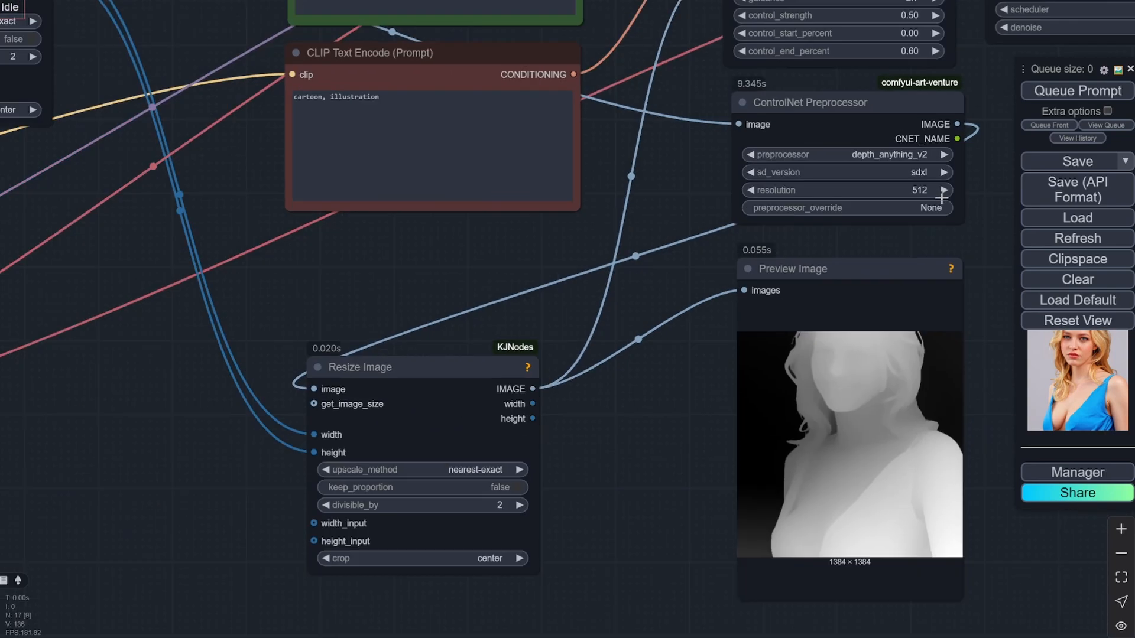
pyautogui.moveTo(316, 381)
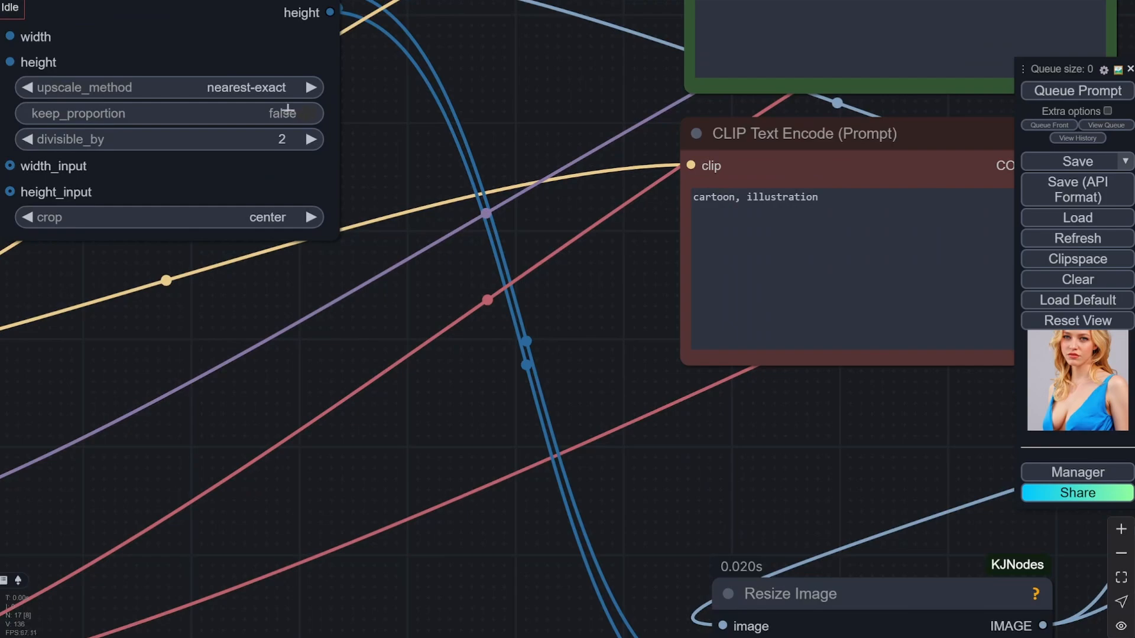
pyautogui.scroll(-3)
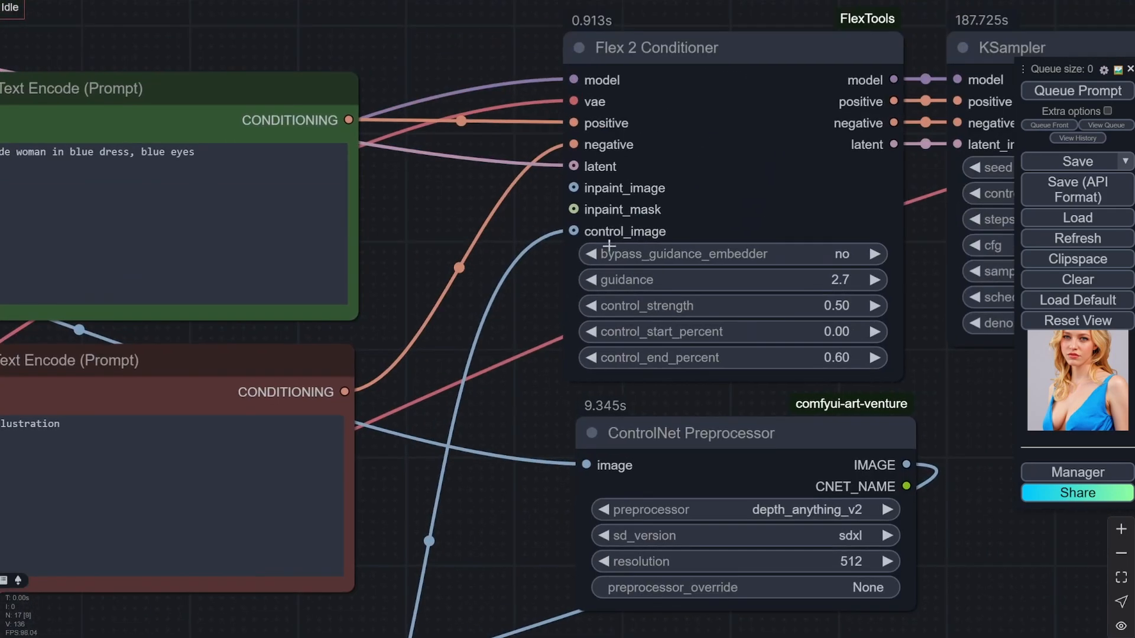
pyautogui.moveTo(860, 288)
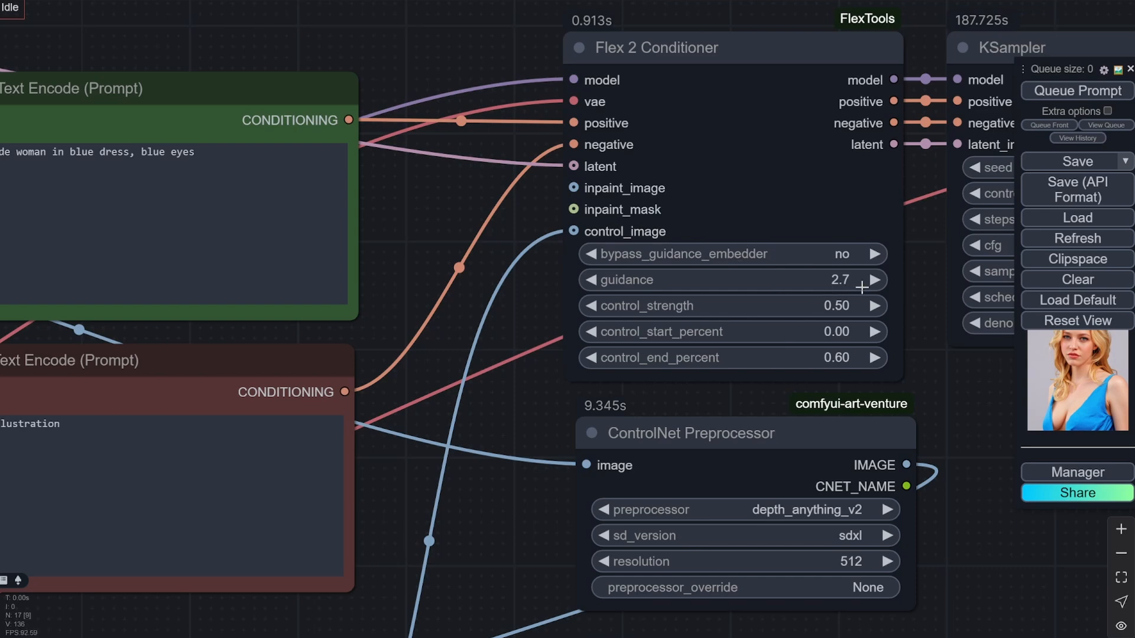
pyautogui.moveTo(853, 319)
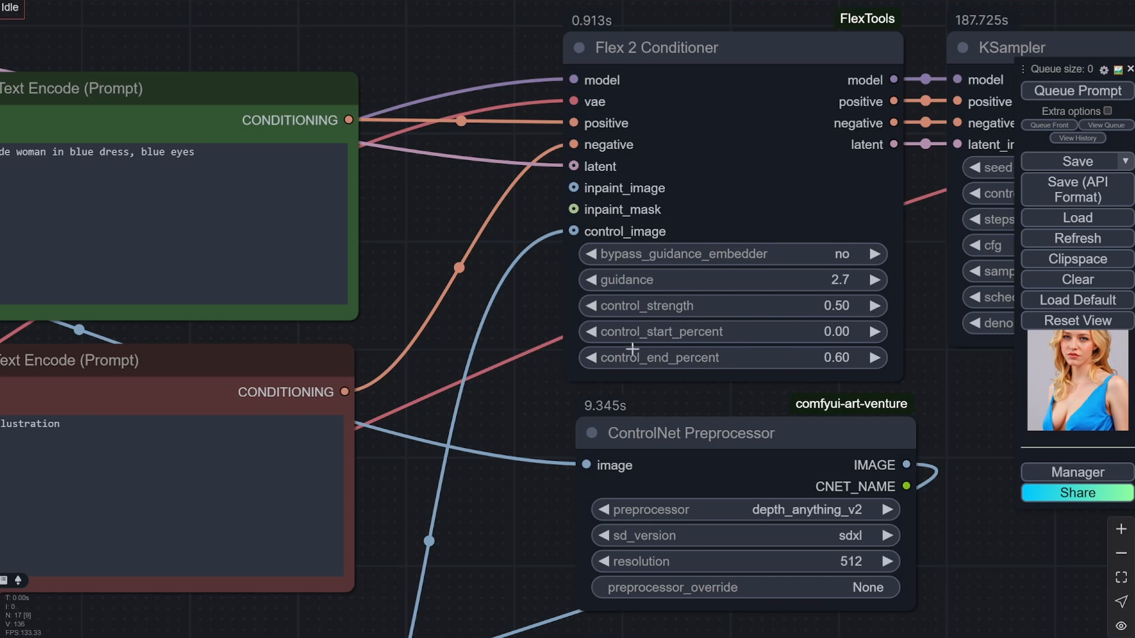
pyautogui.moveTo(987, 372)
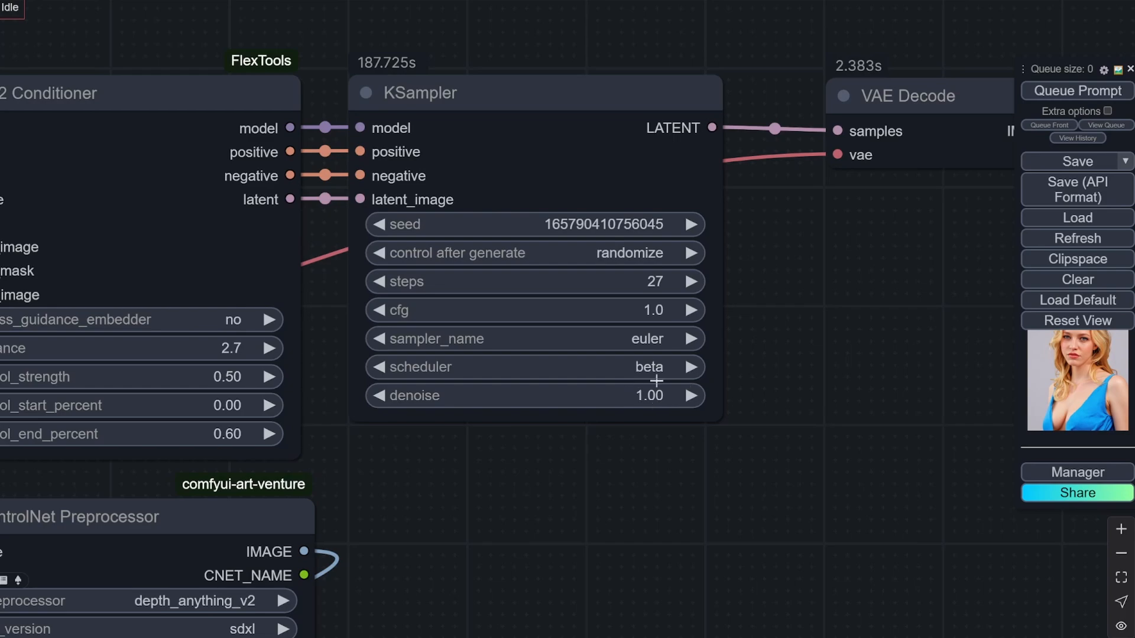
pyautogui.moveTo(669, 328)
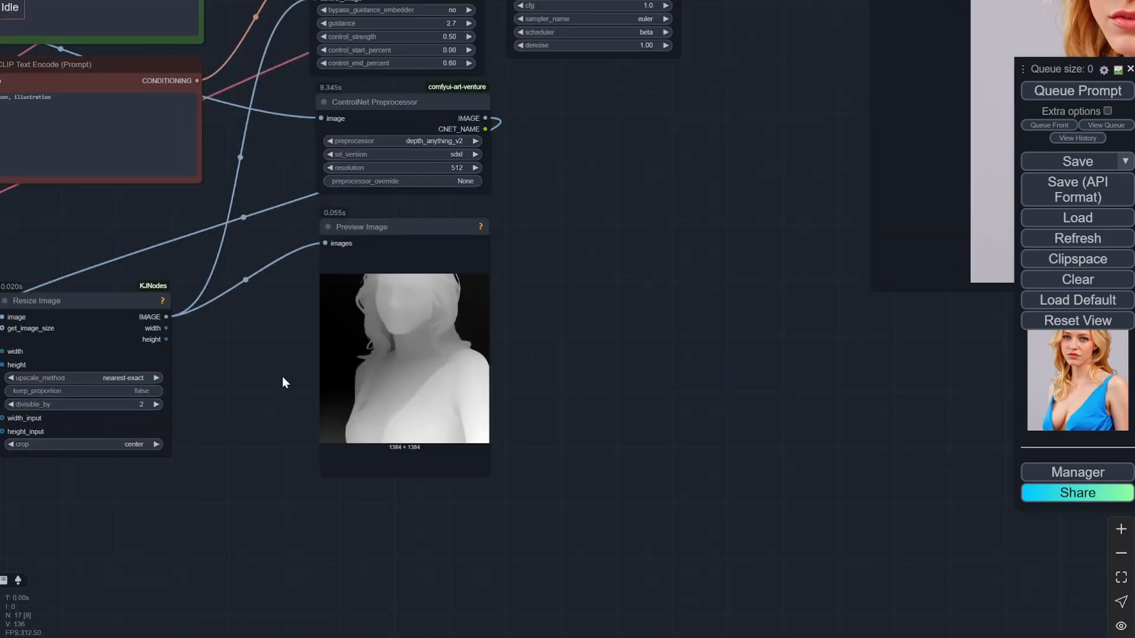
# Step: Scroll the lineart workflow canvas to inspect the Resize Image node and the 1384 × 1038 lineart preview
pyautogui.scroll(-3)
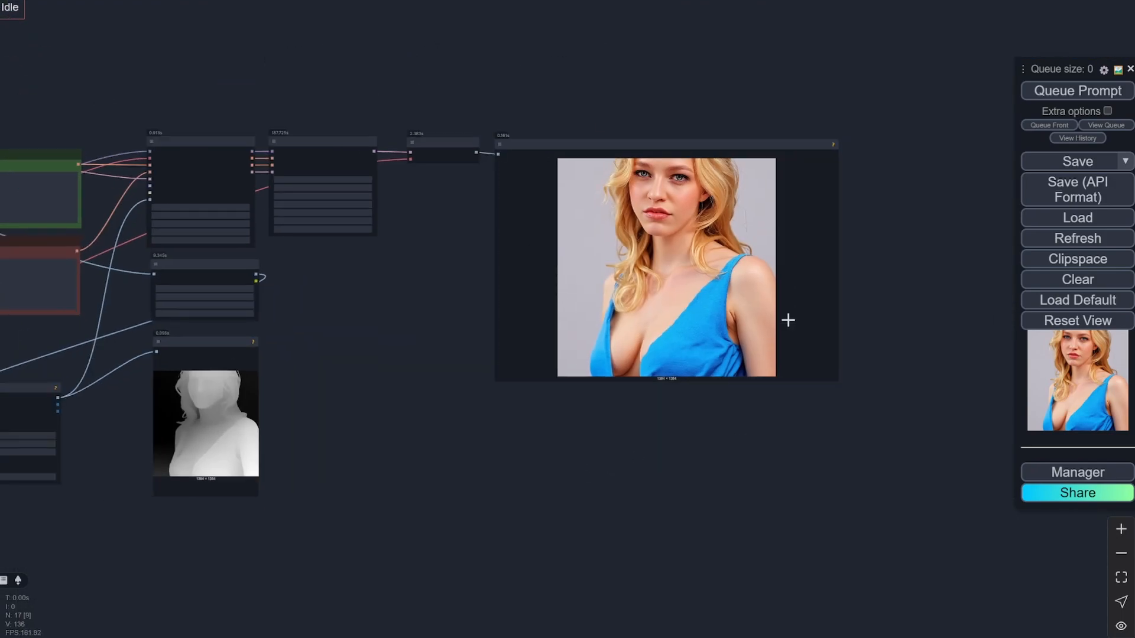
pyautogui.moveTo(539, 115)
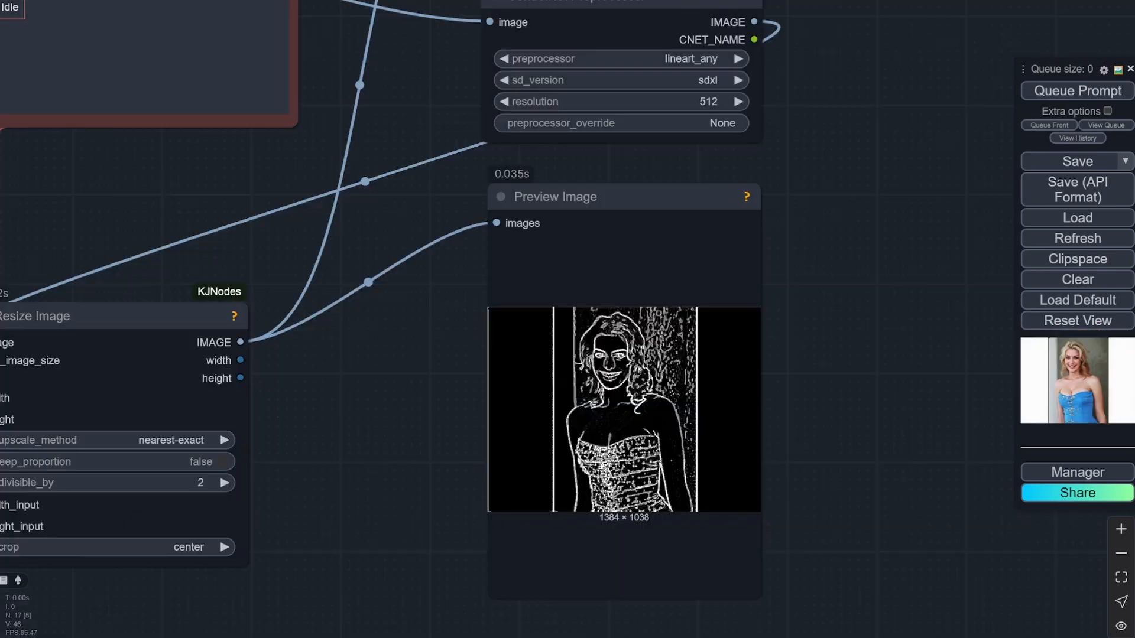
pyautogui.scroll(-3)
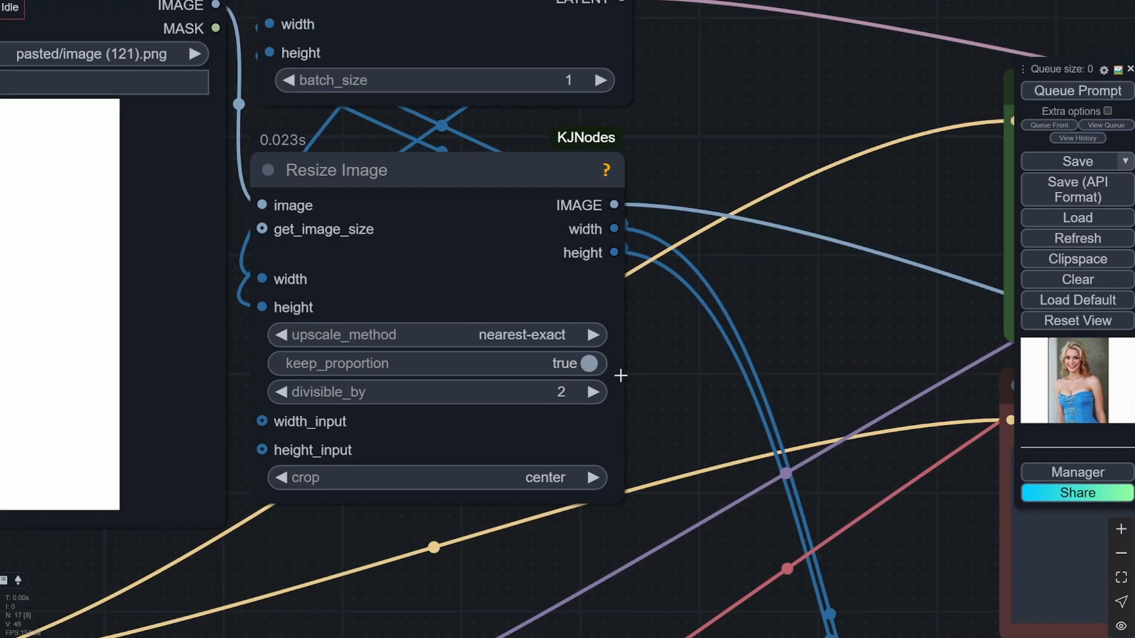
pyautogui.scroll(-3)
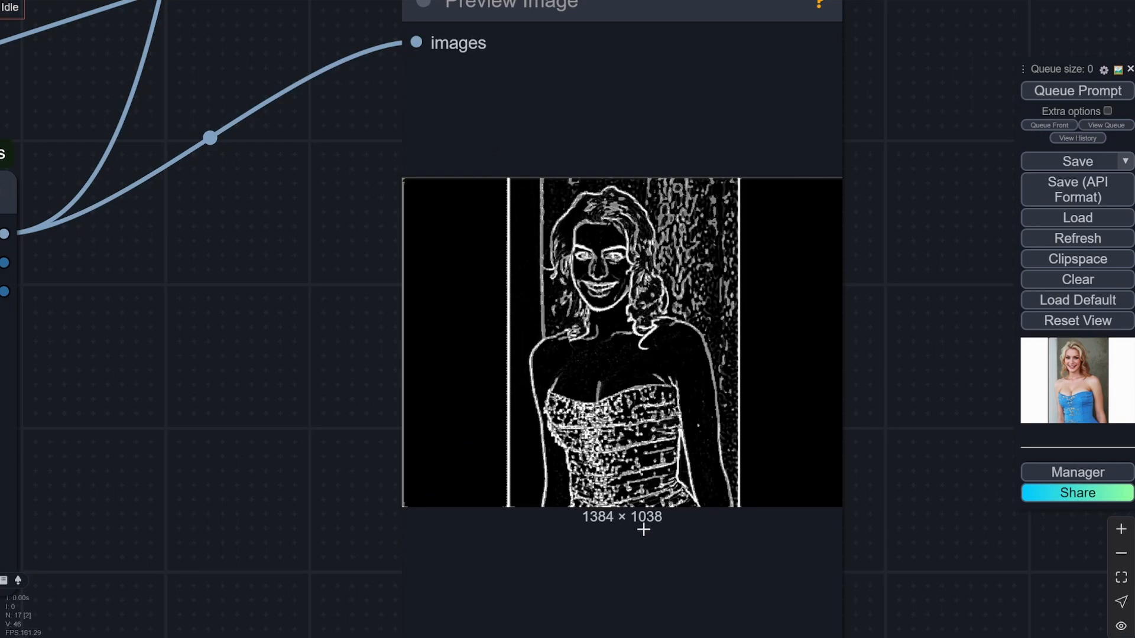
pyautogui.scroll(-3)
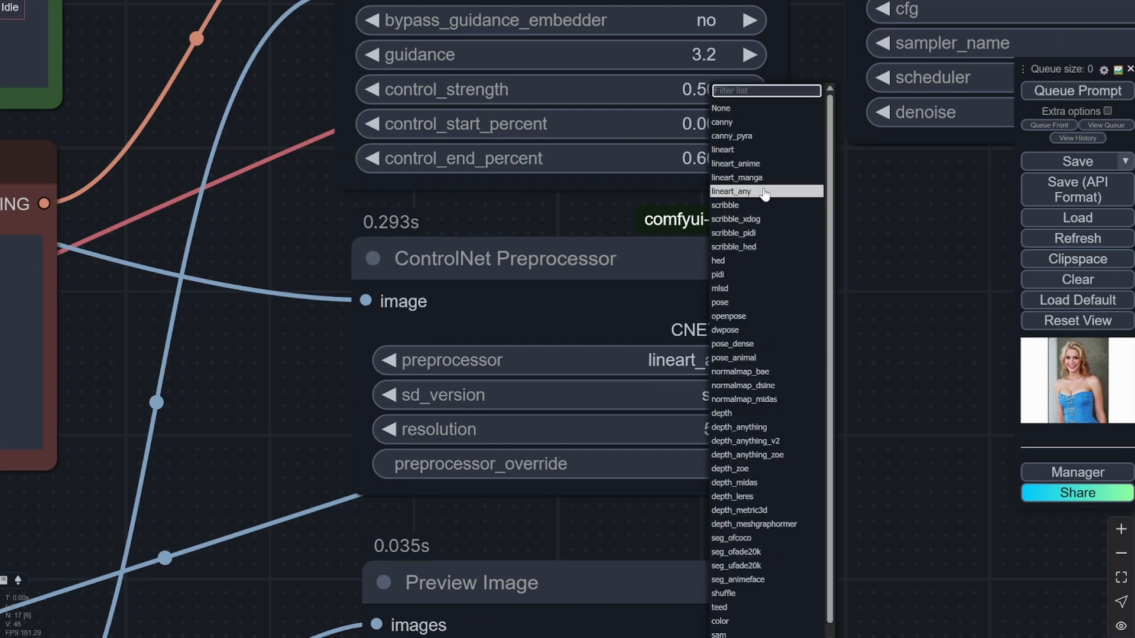
pyautogui.click(732, 191)
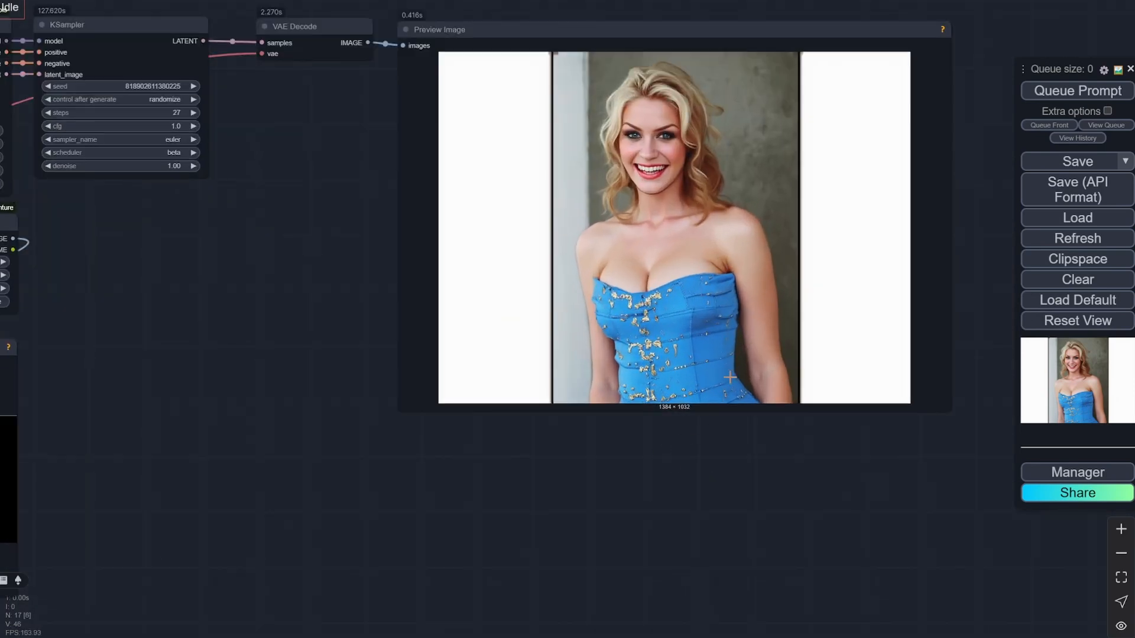
pyautogui.moveTo(678, 260)
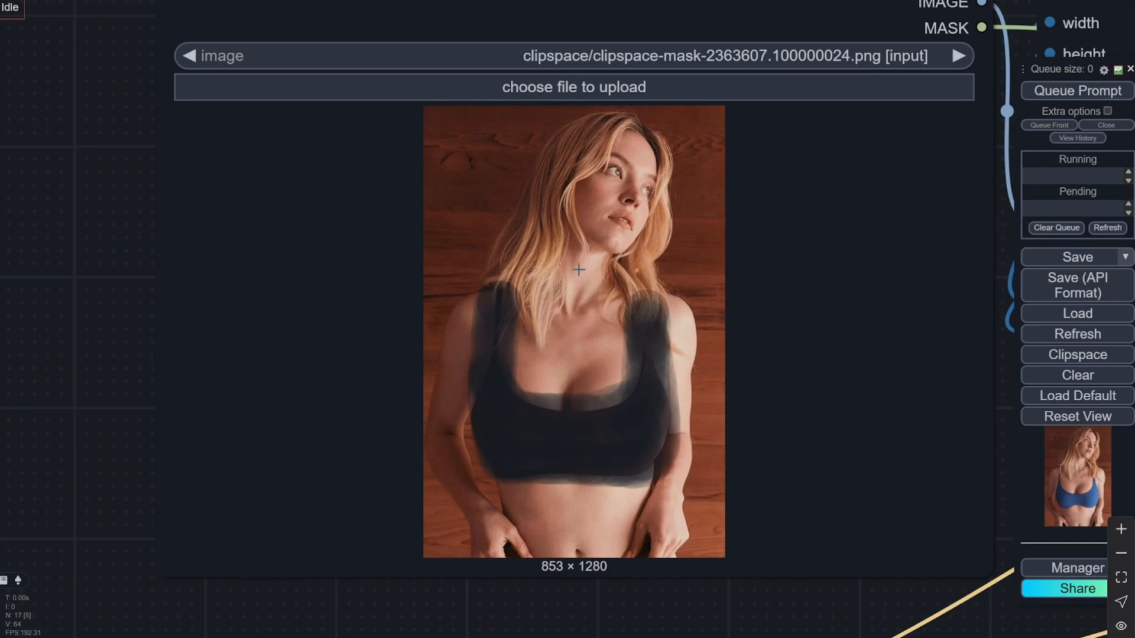
# Step: Bring up the node menu on the masked Load Image node and inspect the inpainting canvas
pyautogui.rightClick(575, 272)
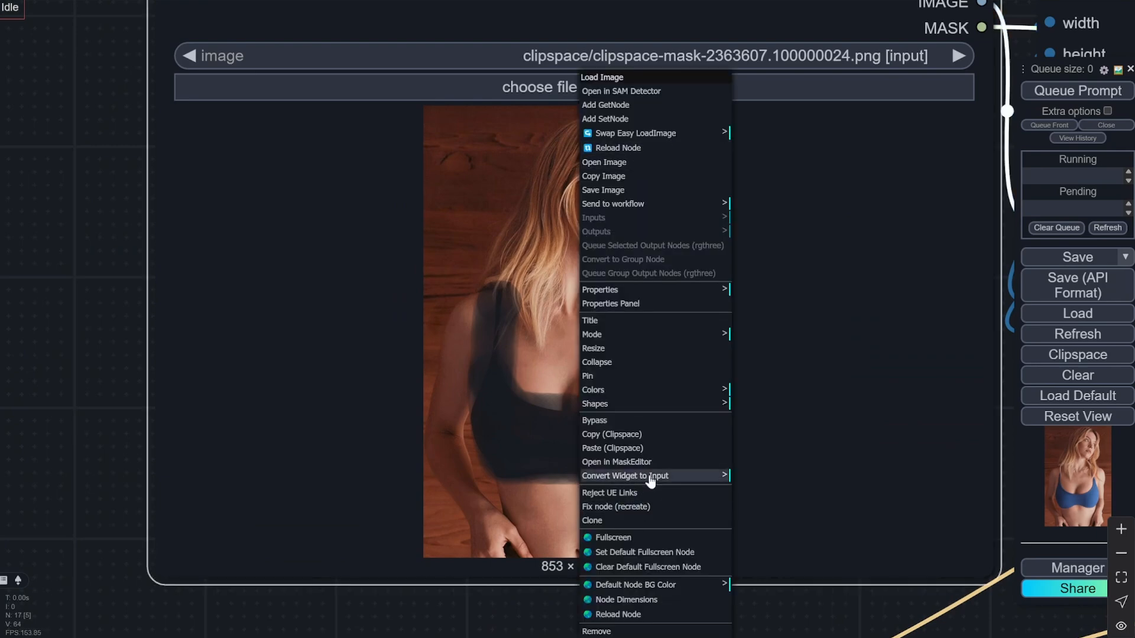
pyautogui.click(93, 310)
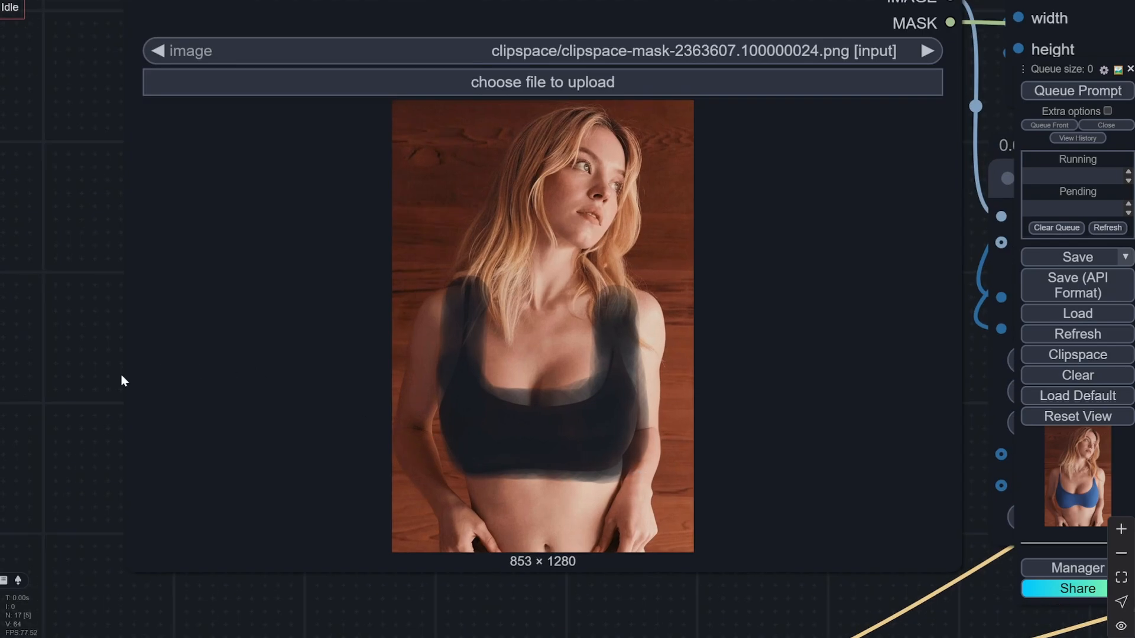
pyautogui.scroll(-3)
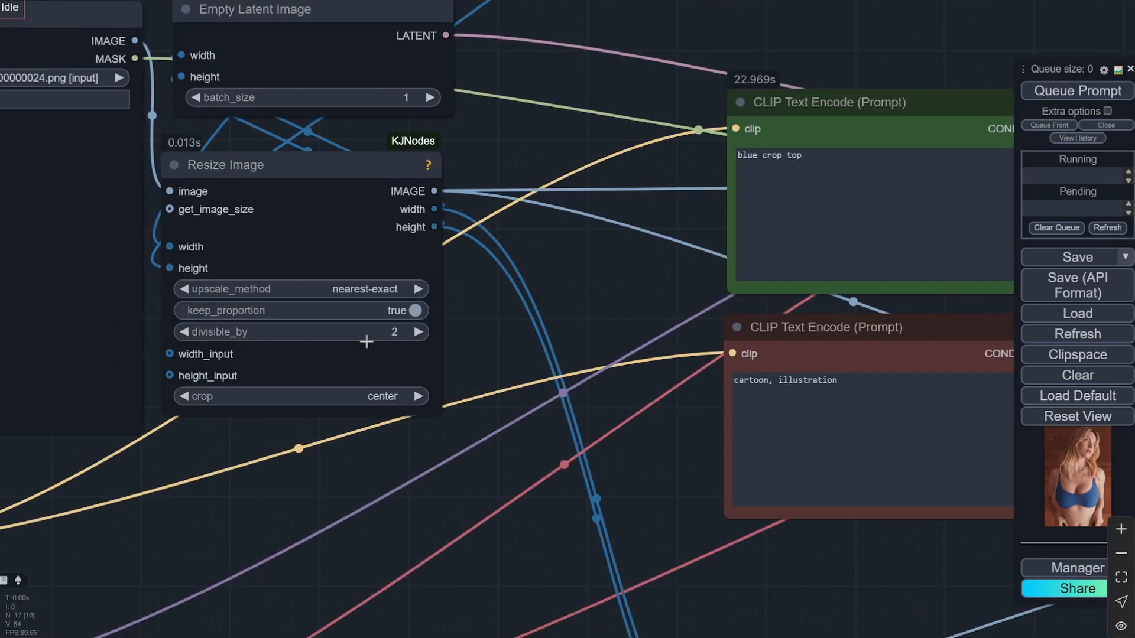
pyautogui.scroll(-3)
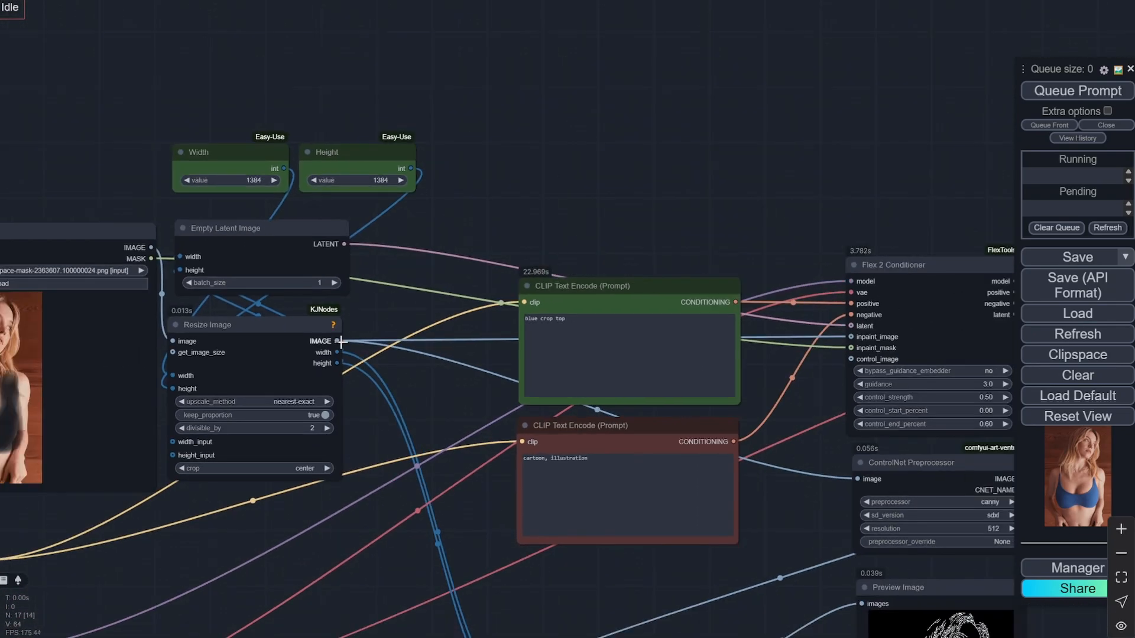
pyautogui.moveTo(355, 448)
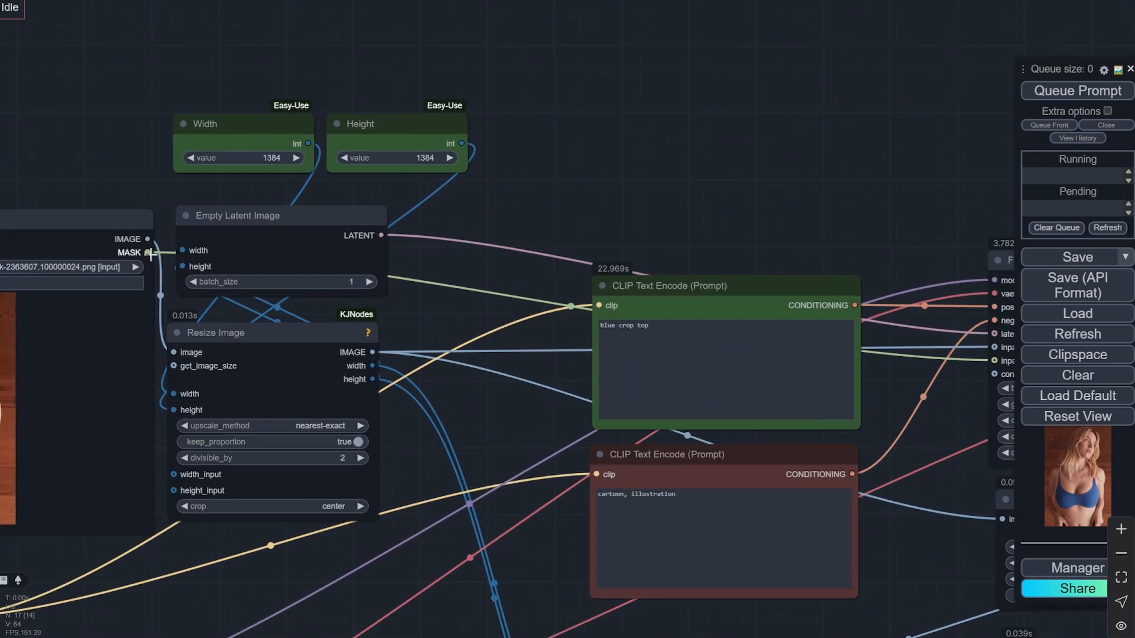
pyautogui.moveTo(145, 255)
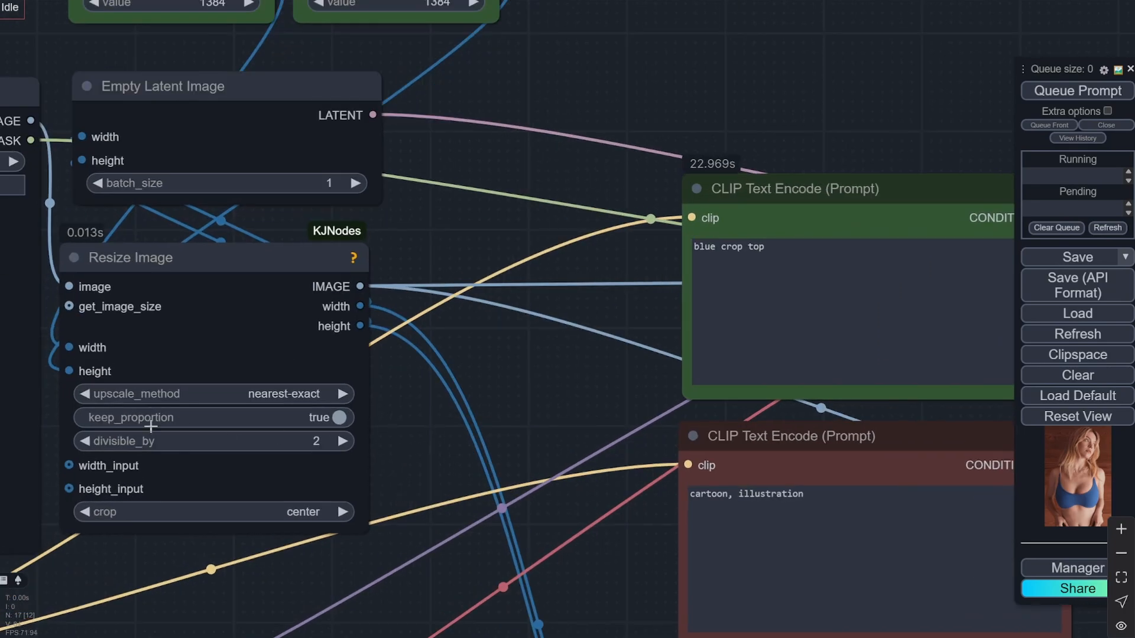
pyautogui.scroll(-3)
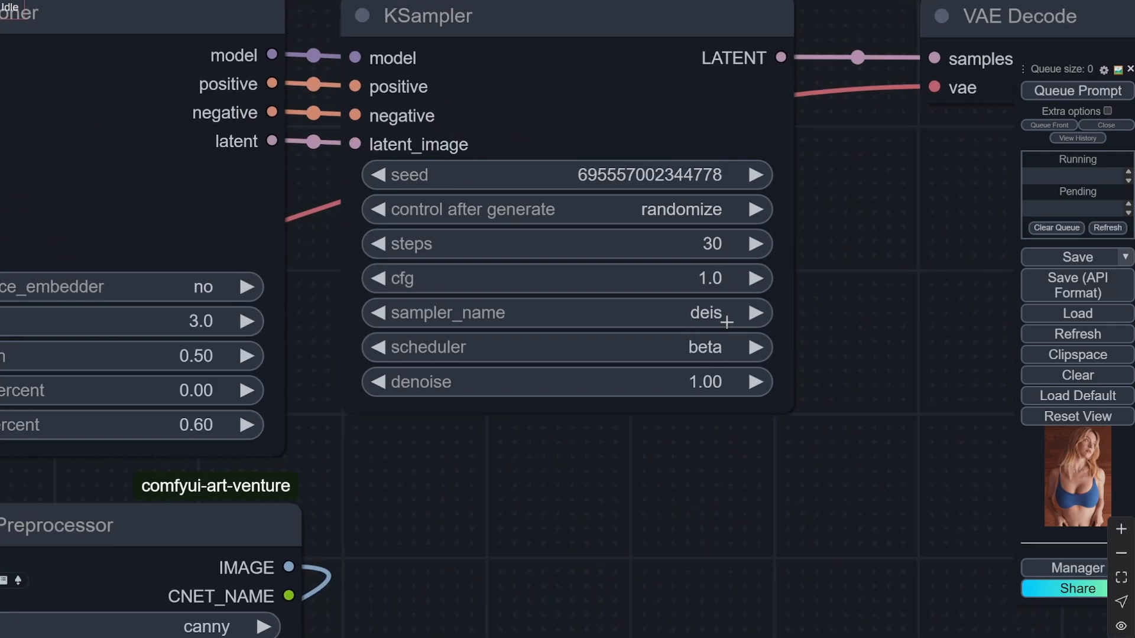
pyautogui.moveTo(567, 432)
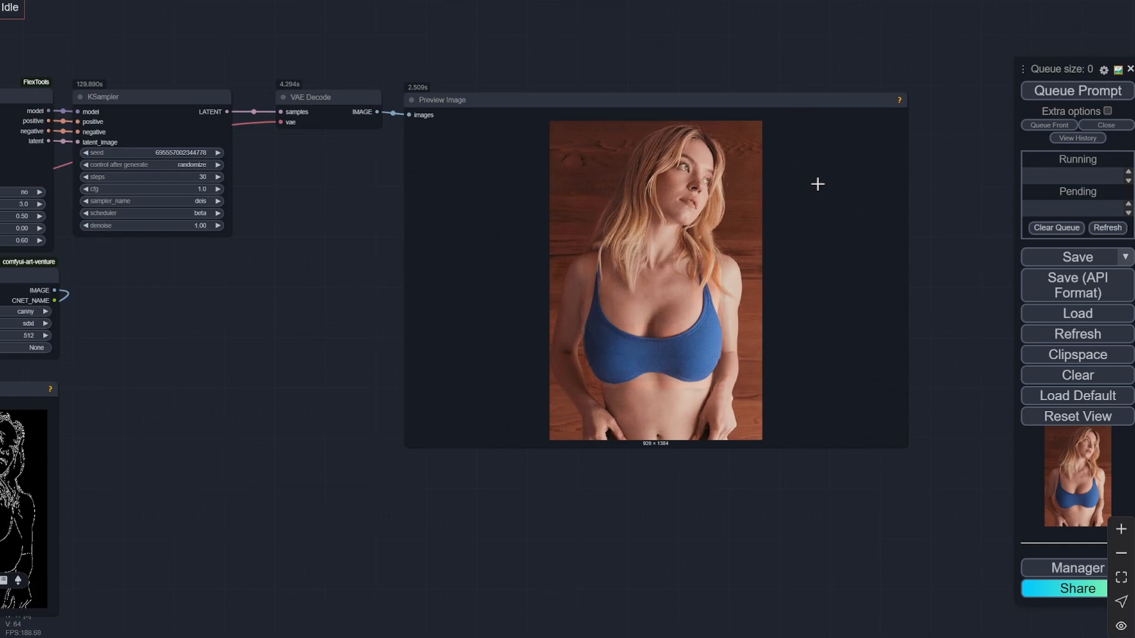
# Step: Queue the inpainting prompt (30 steps, deis, beta) and view the woman in a blue crop top
pyautogui.scroll(-3)
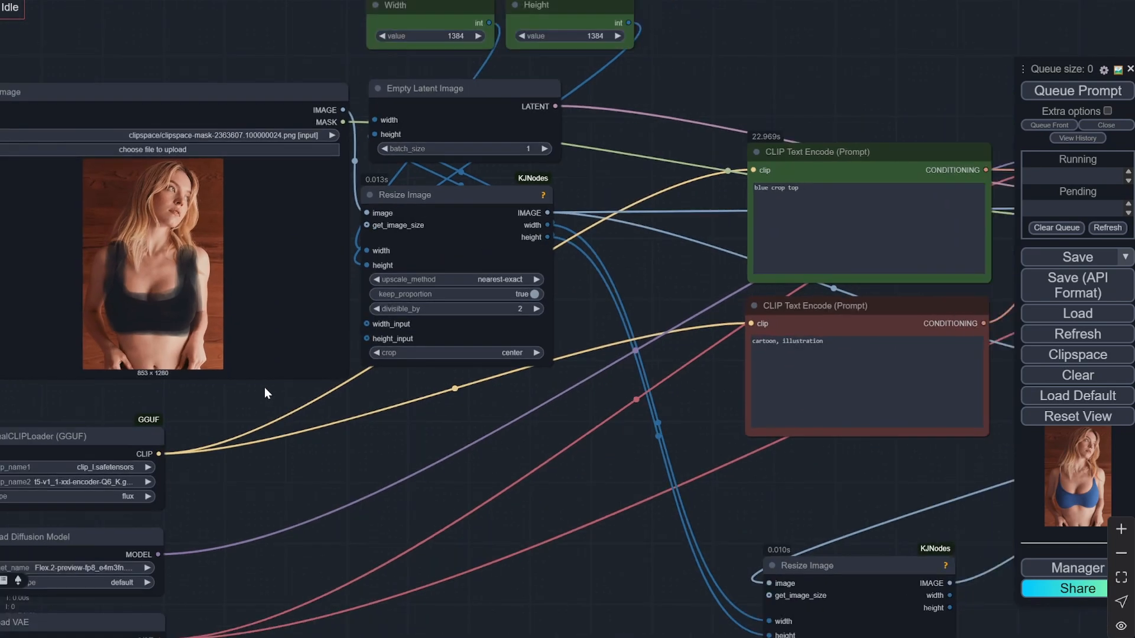
pyautogui.moveTo(117, 296)
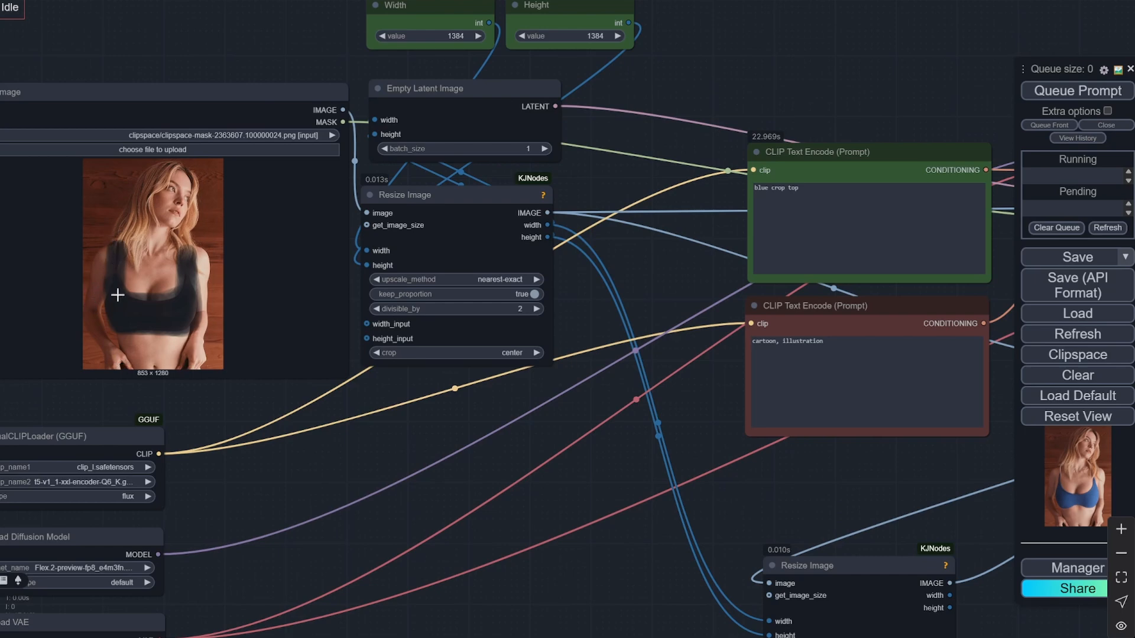
pyautogui.moveTo(225, 261)
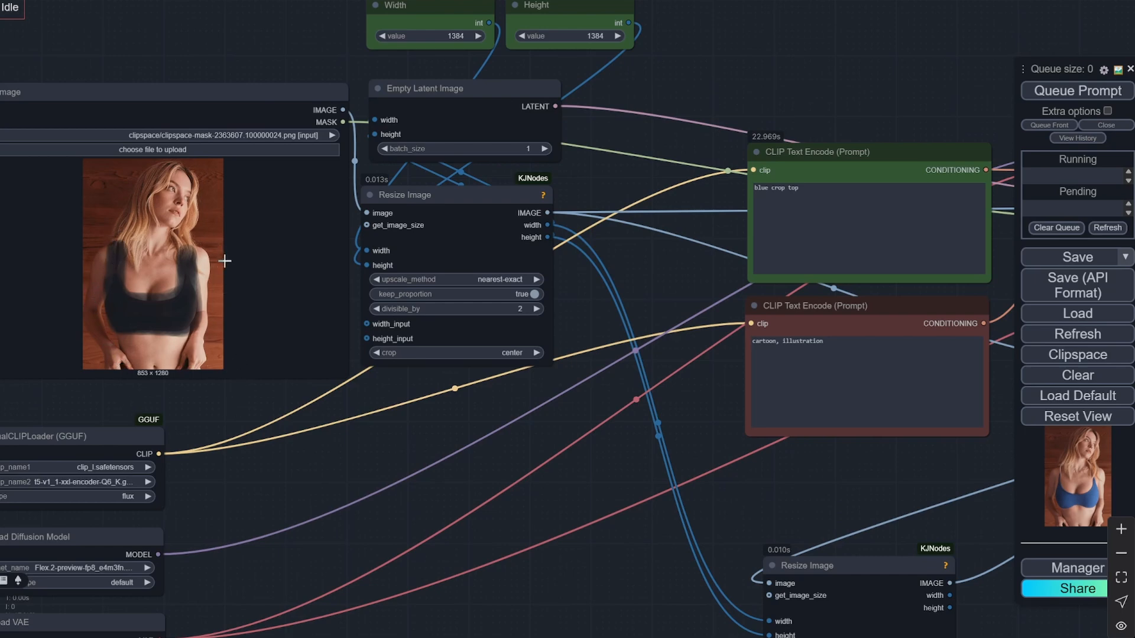
pyautogui.moveTo(226, 399)
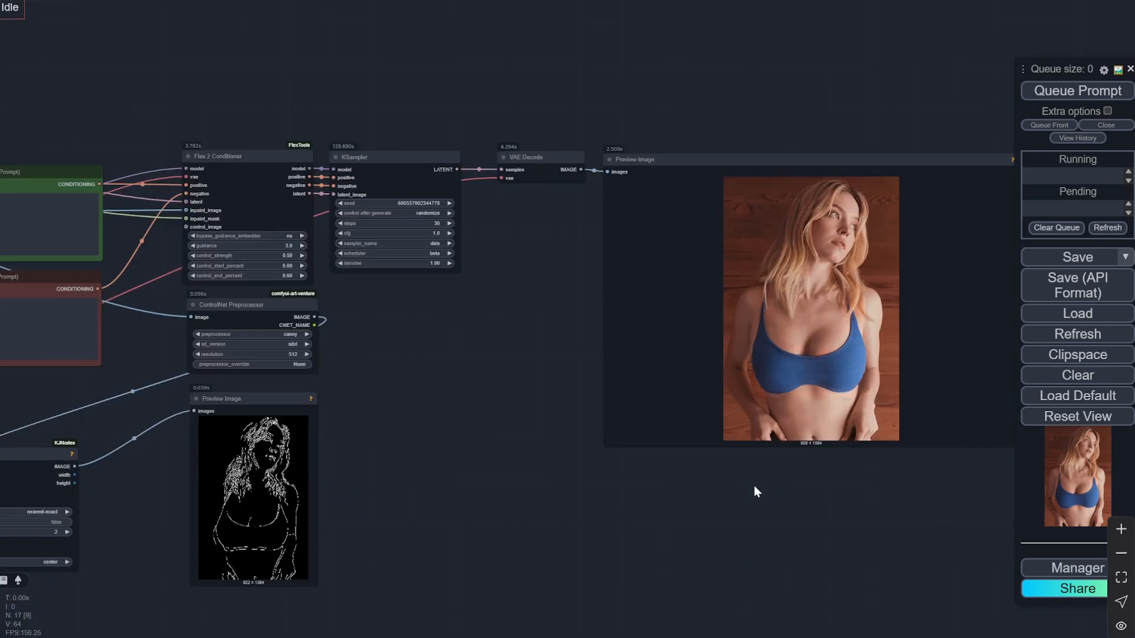
pyautogui.moveTo(814, 511)
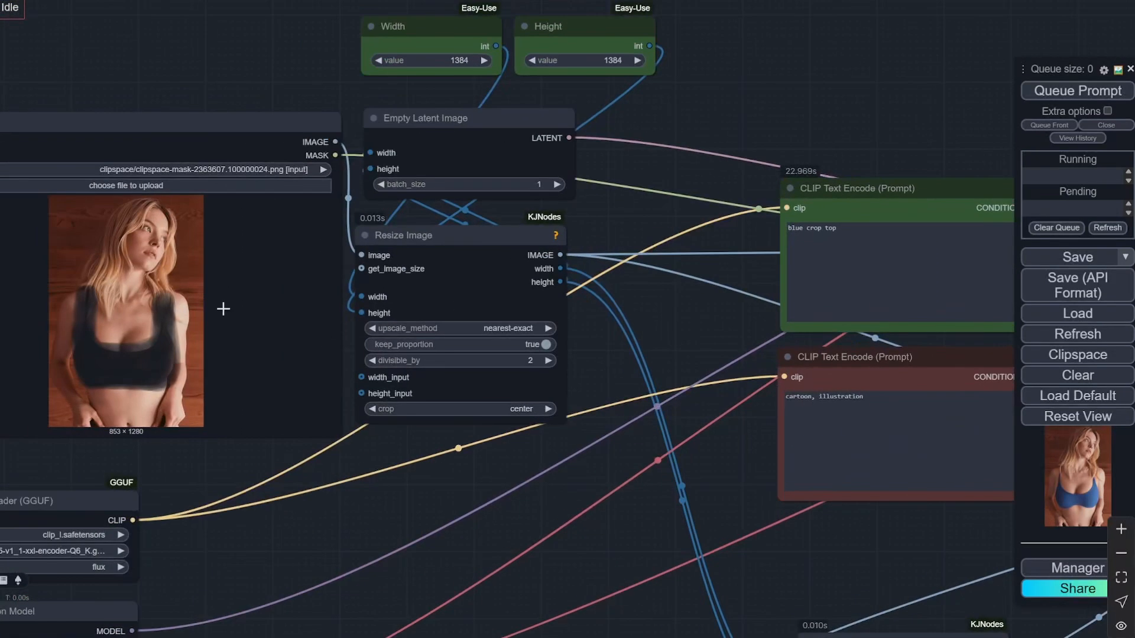
pyautogui.moveTo(710, 317)
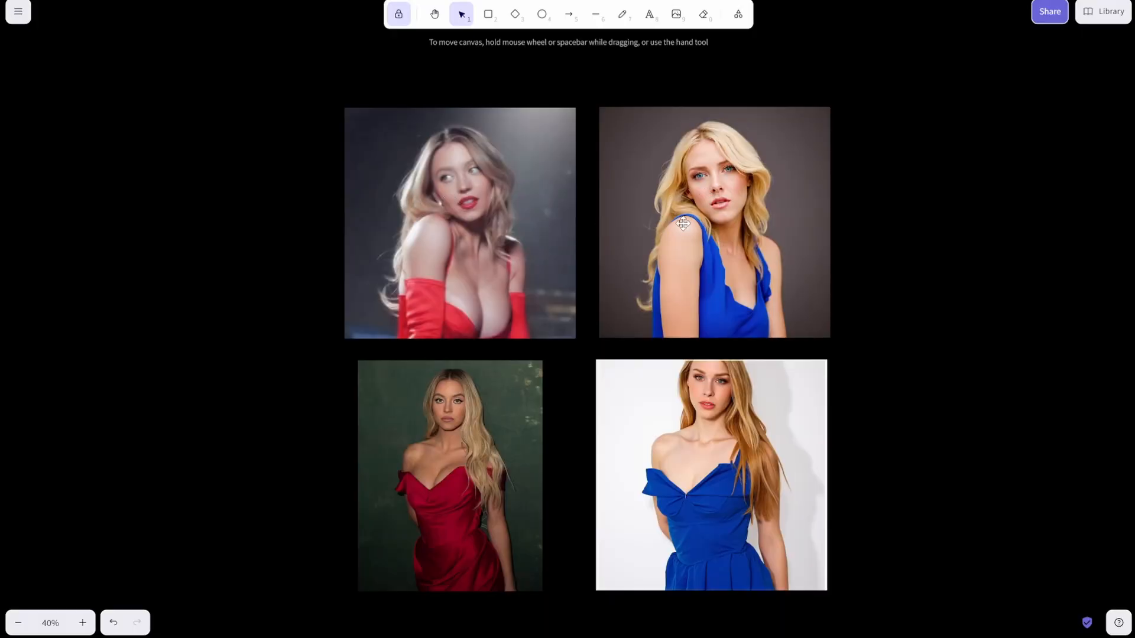
pyautogui.moveTo(785, 287)
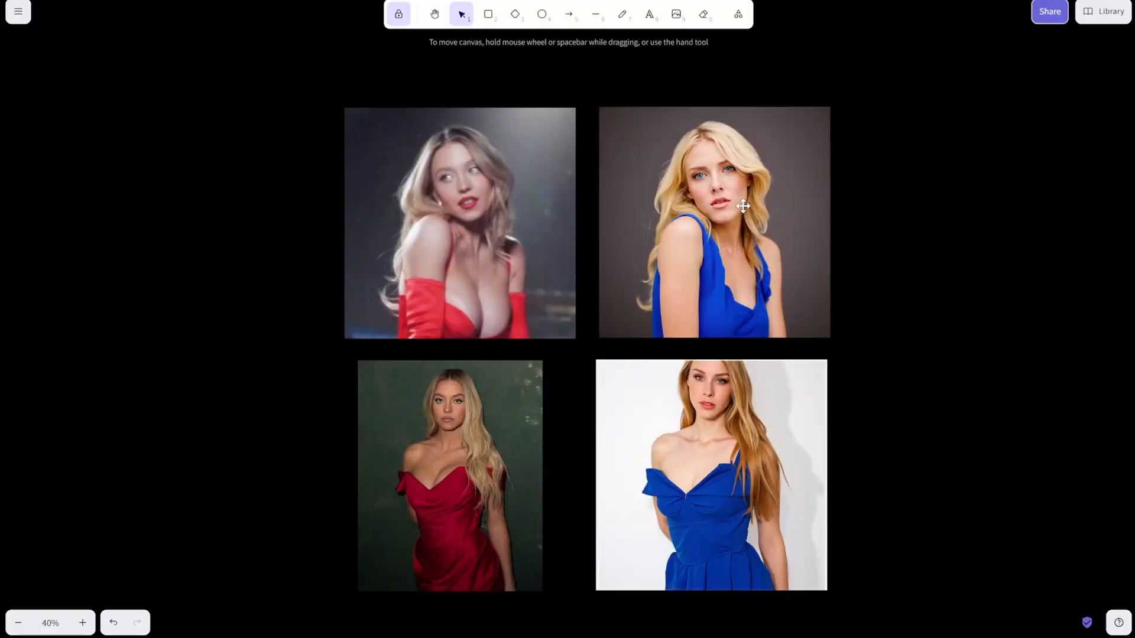
pyautogui.moveTo(715, 354)
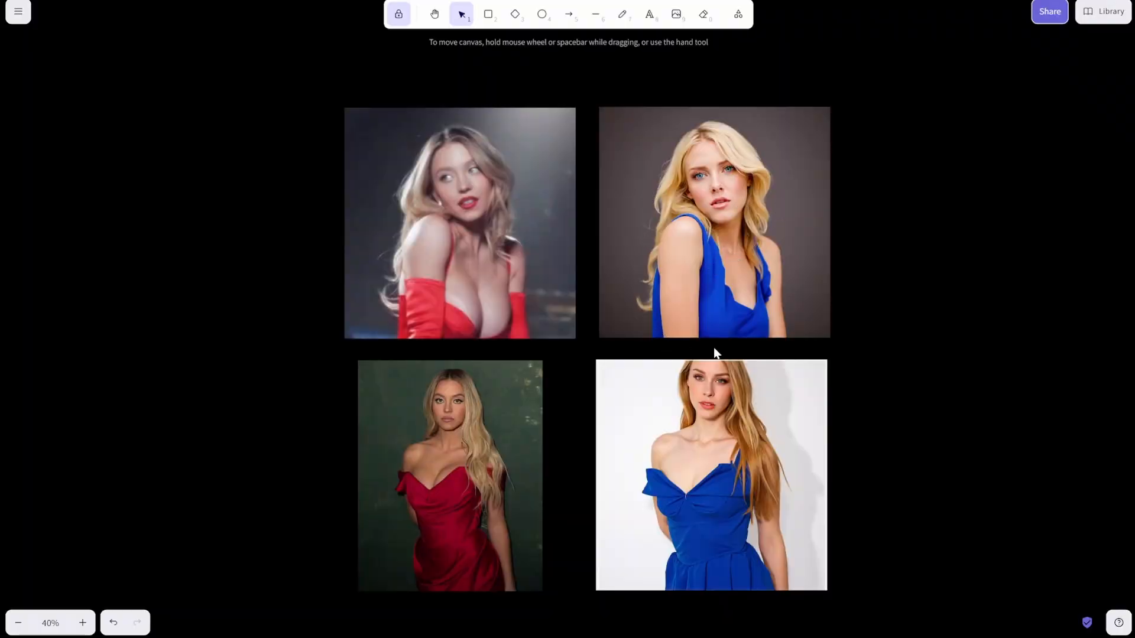
pyautogui.moveTo(799, 331)
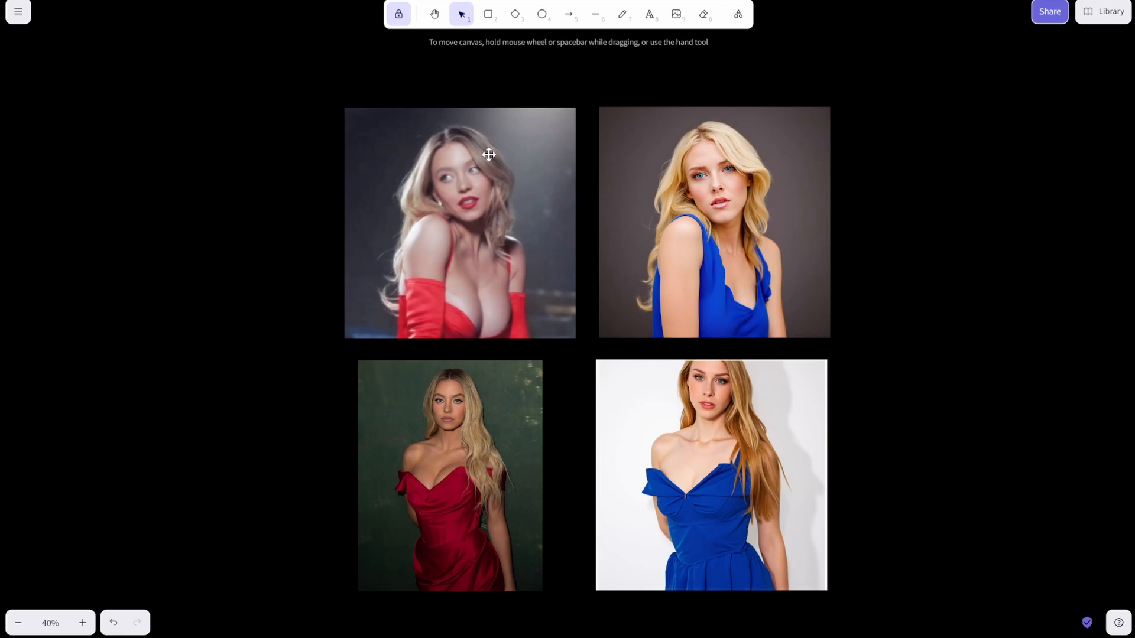
pyautogui.moveTo(657, 175)
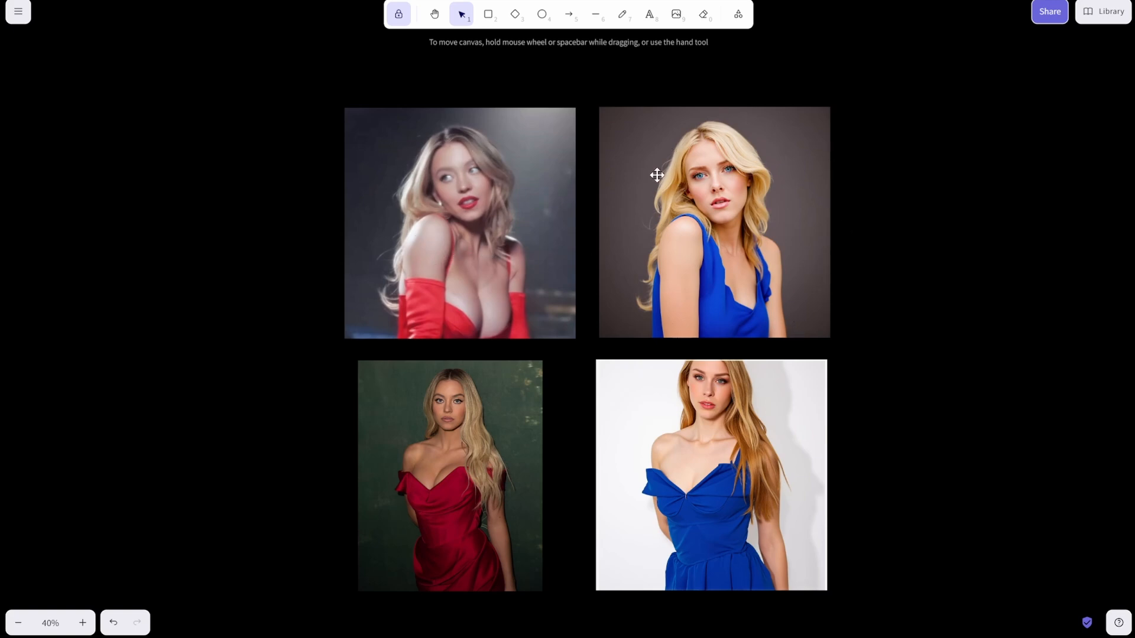
pyautogui.moveTo(456, 365)
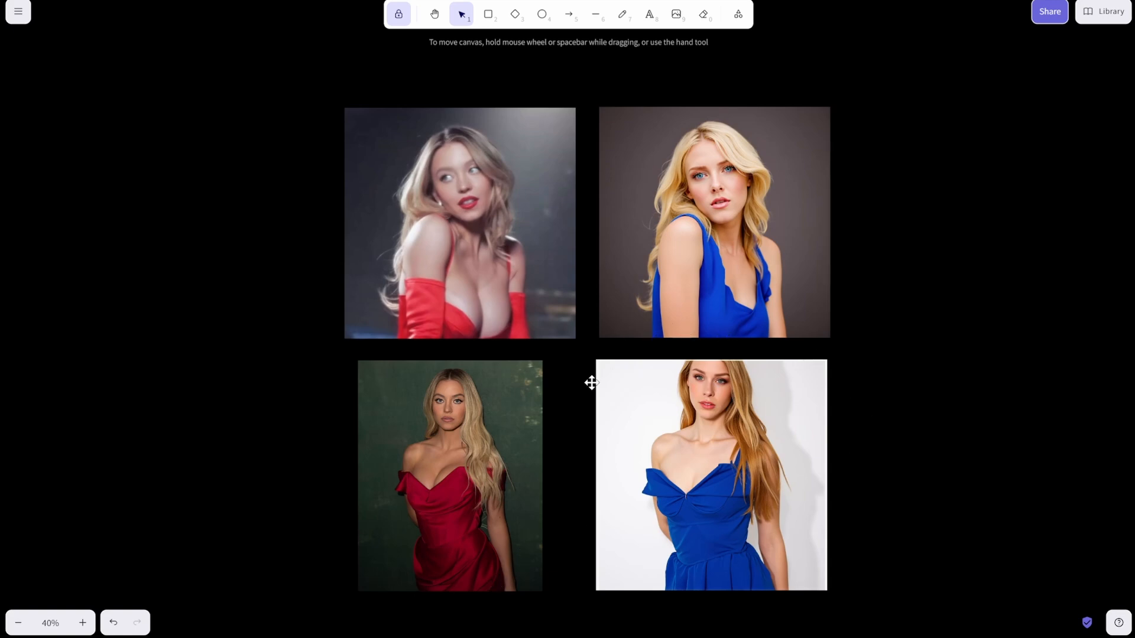
pyautogui.moveTo(832, 587)
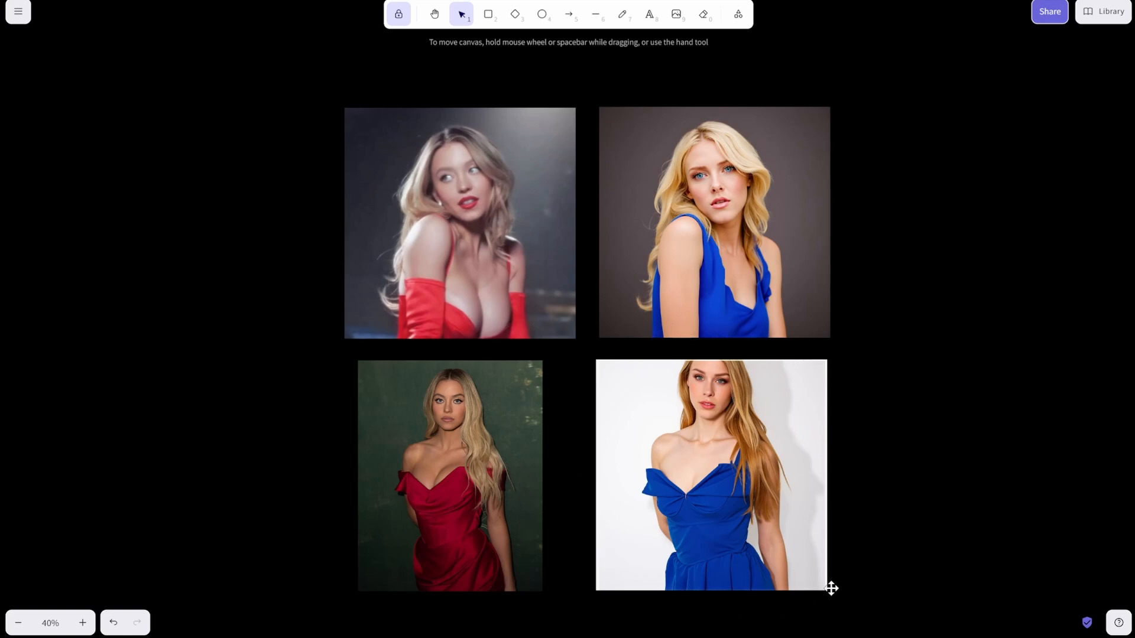
pyautogui.moveTo(858, 508)
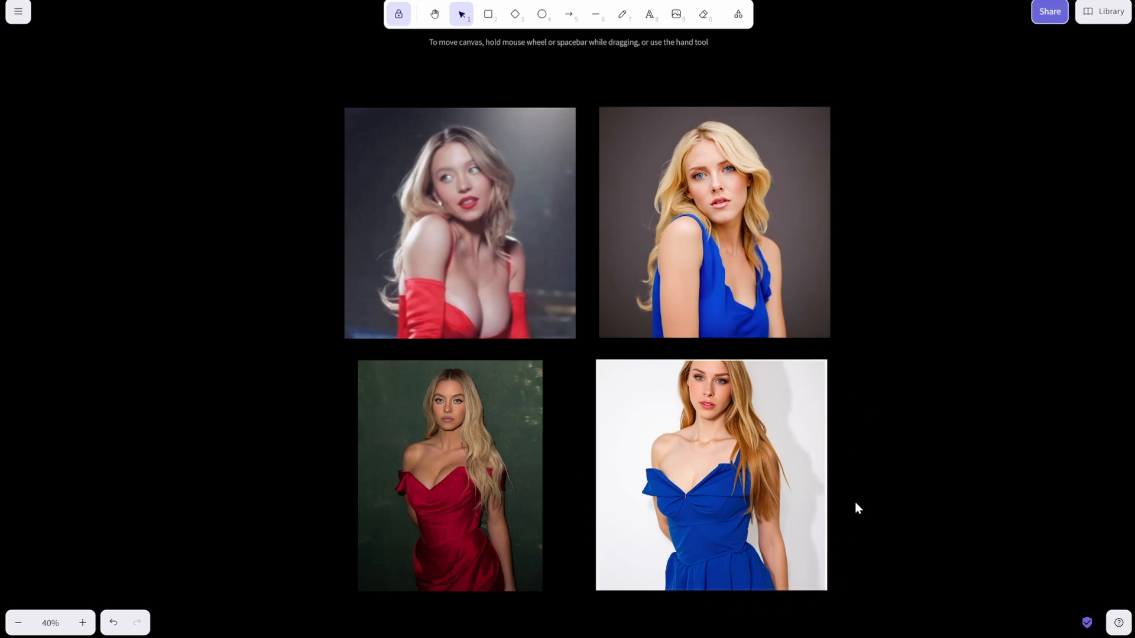
pyautogui.moveTo(471, 541)
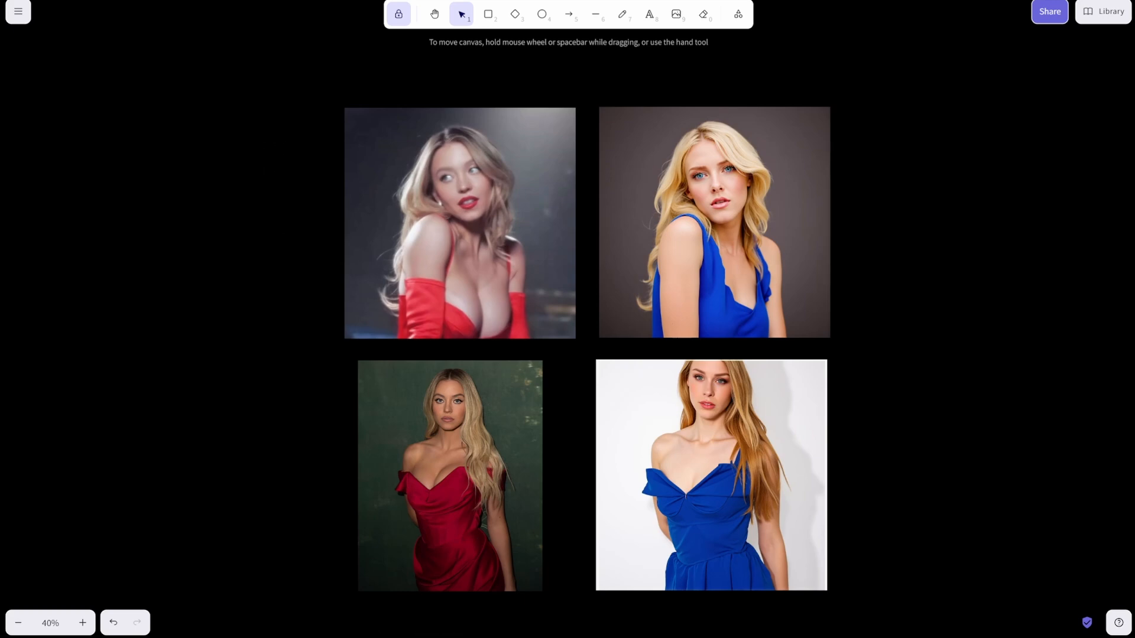
pyautogui.moveTo(865, 312)
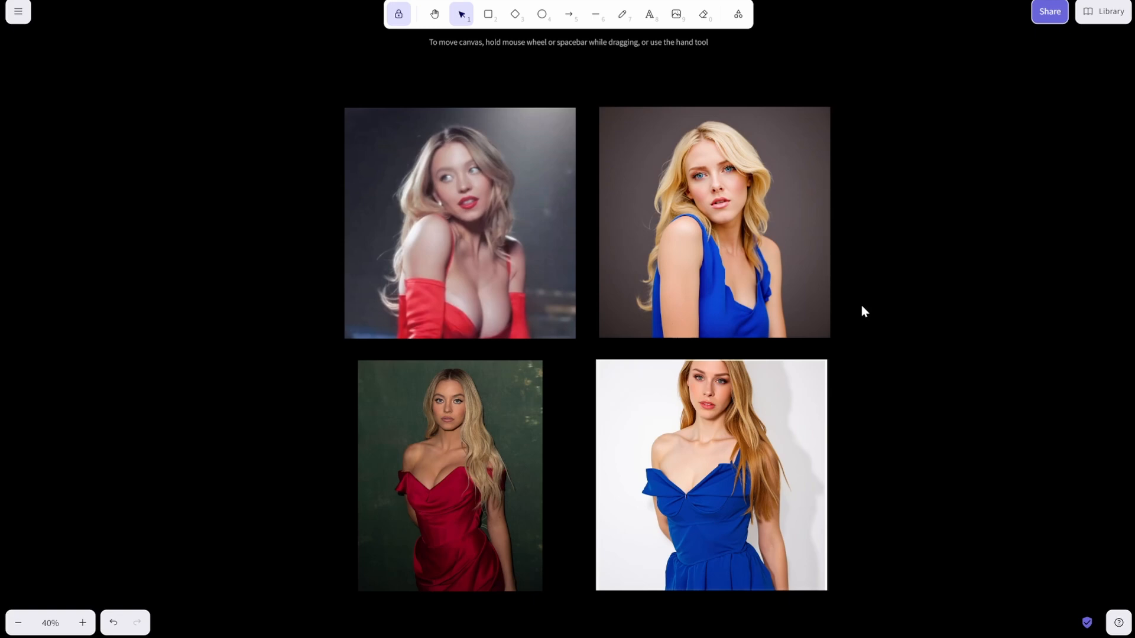
pyautogui.moveTo(450, 636)
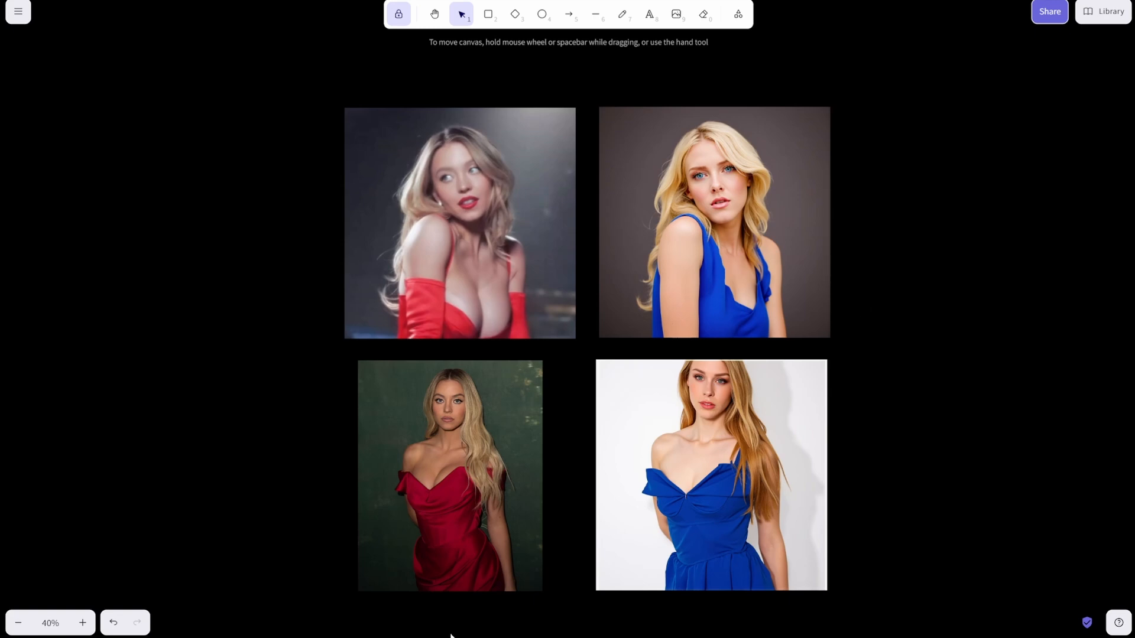